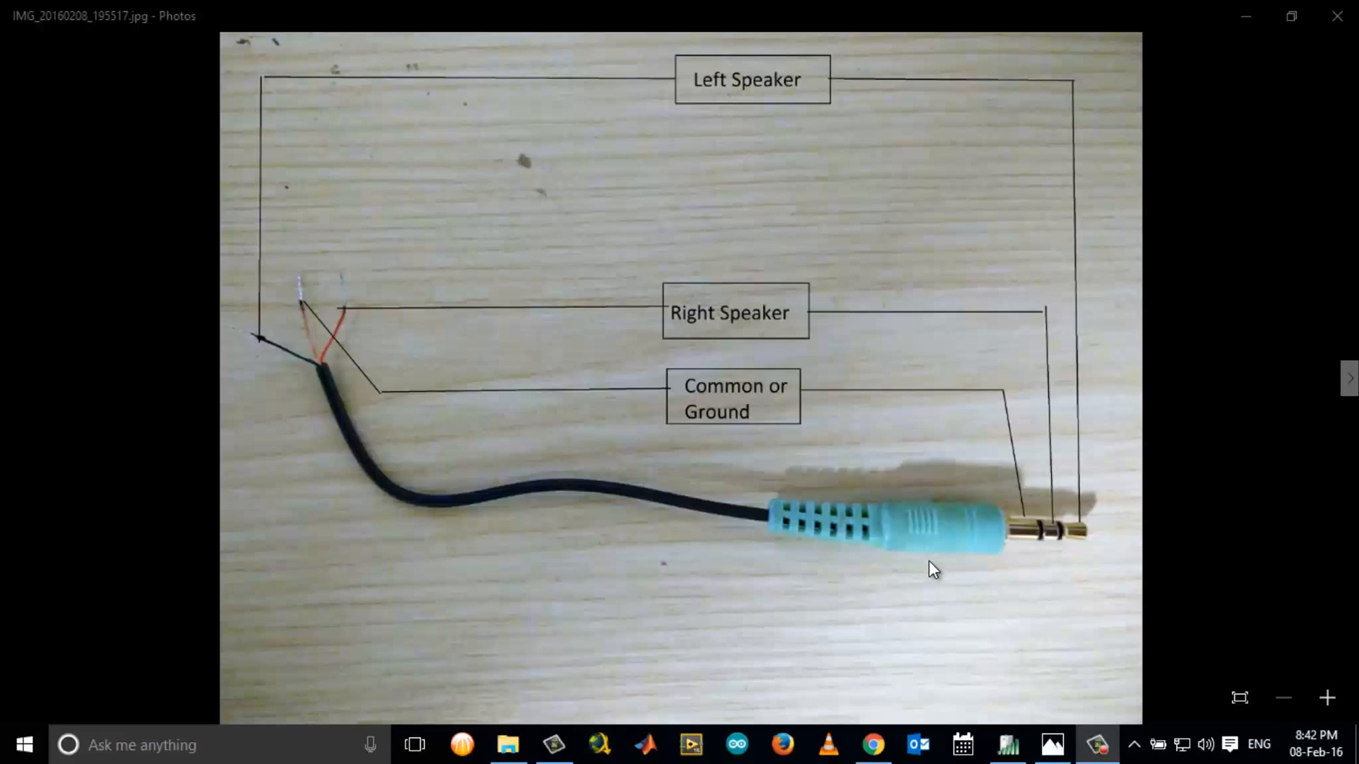
mouse_move(646, 530)
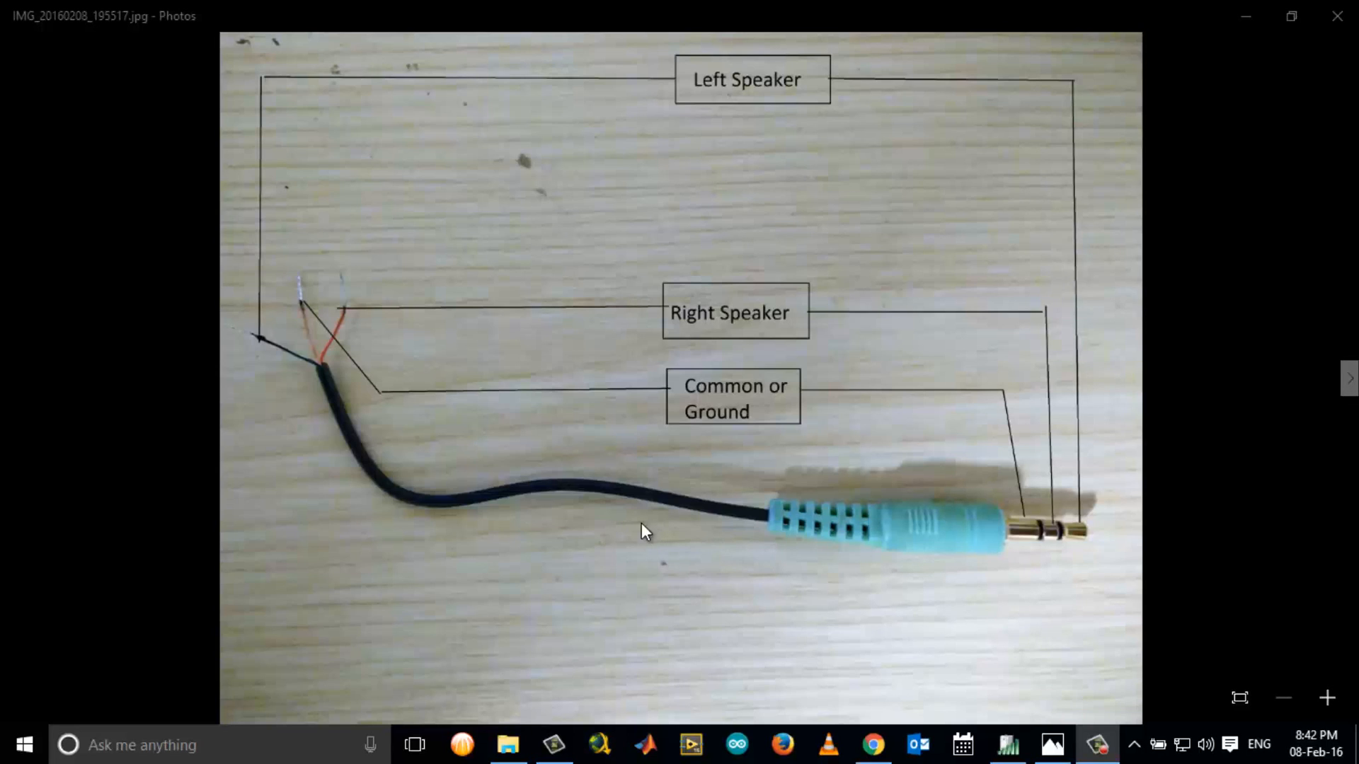
mouse_move(848, 504)
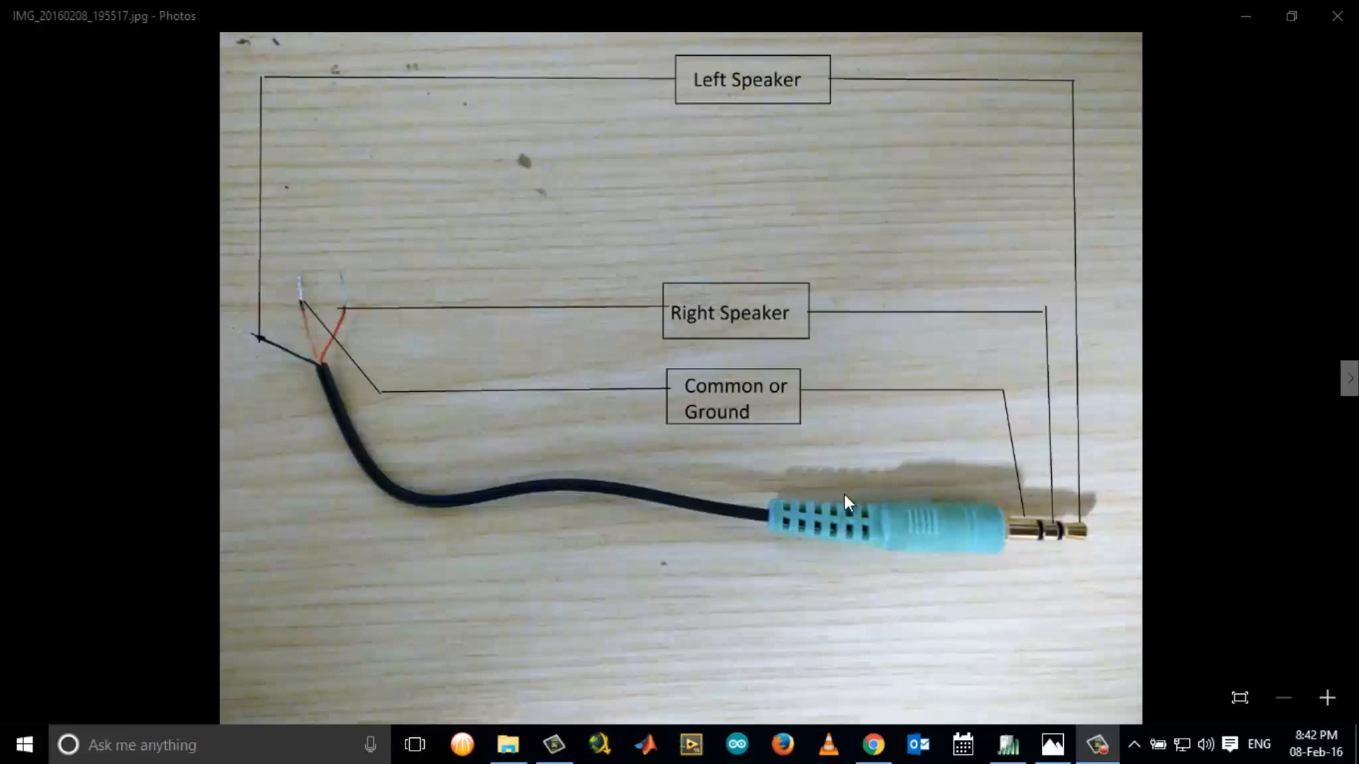
mouse_move(1084, 185)
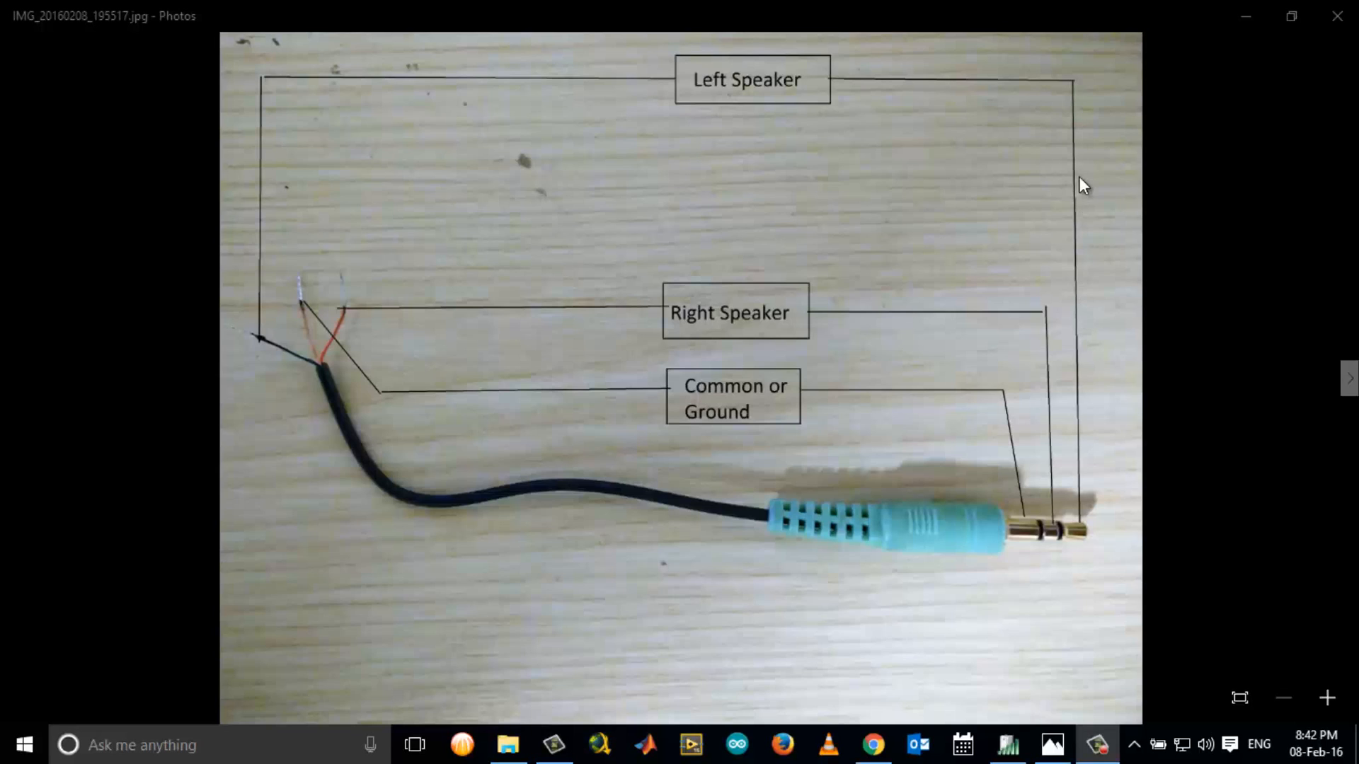
mouse_move(1079, 94)
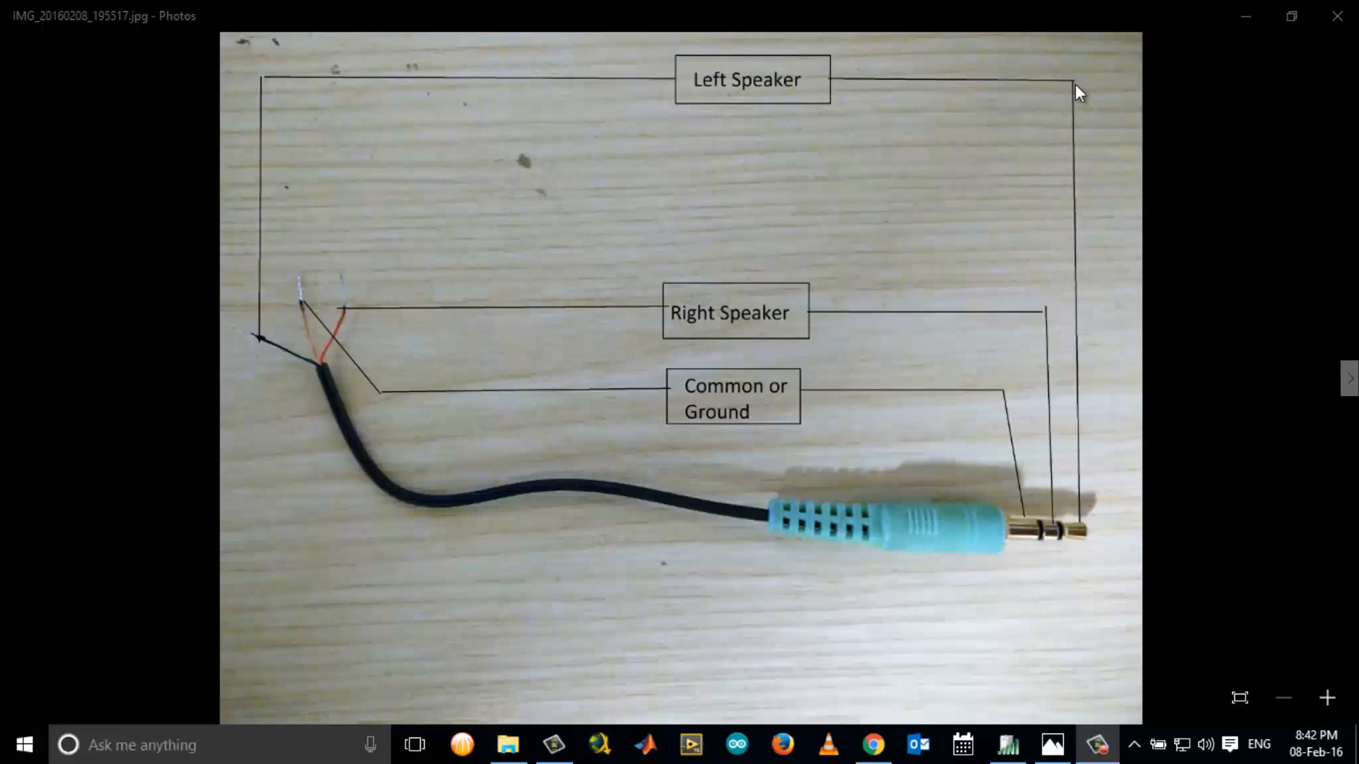
mouse_move(1025, 138)
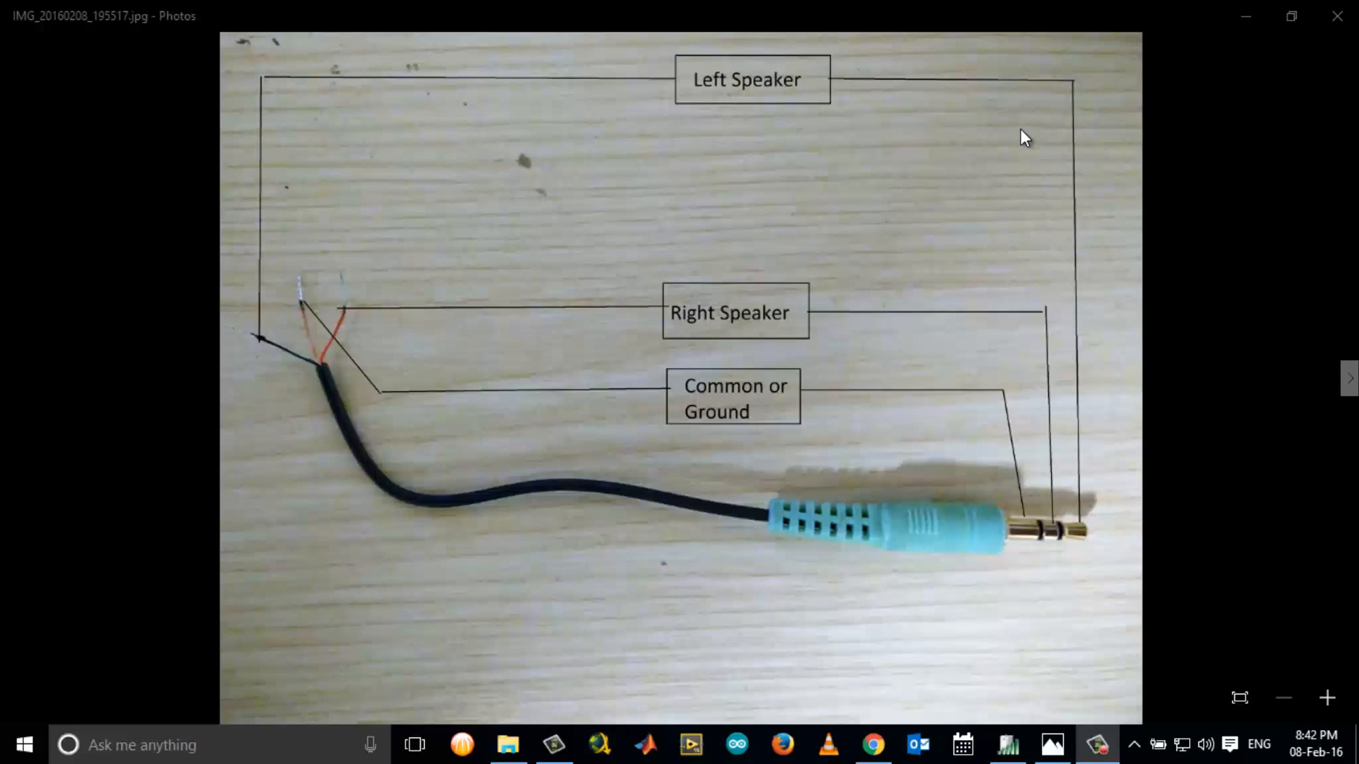
mouse_move(277, 358)
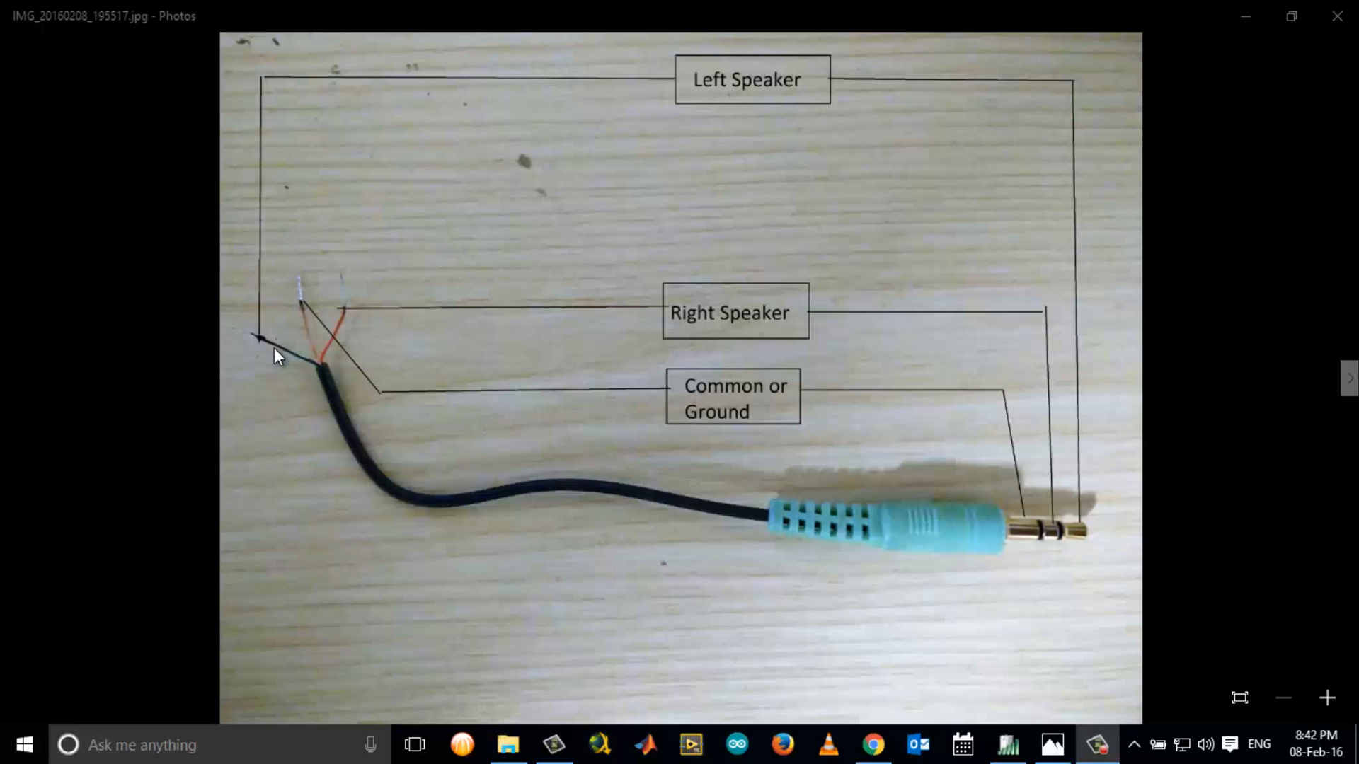
mouse_move(272, 352)
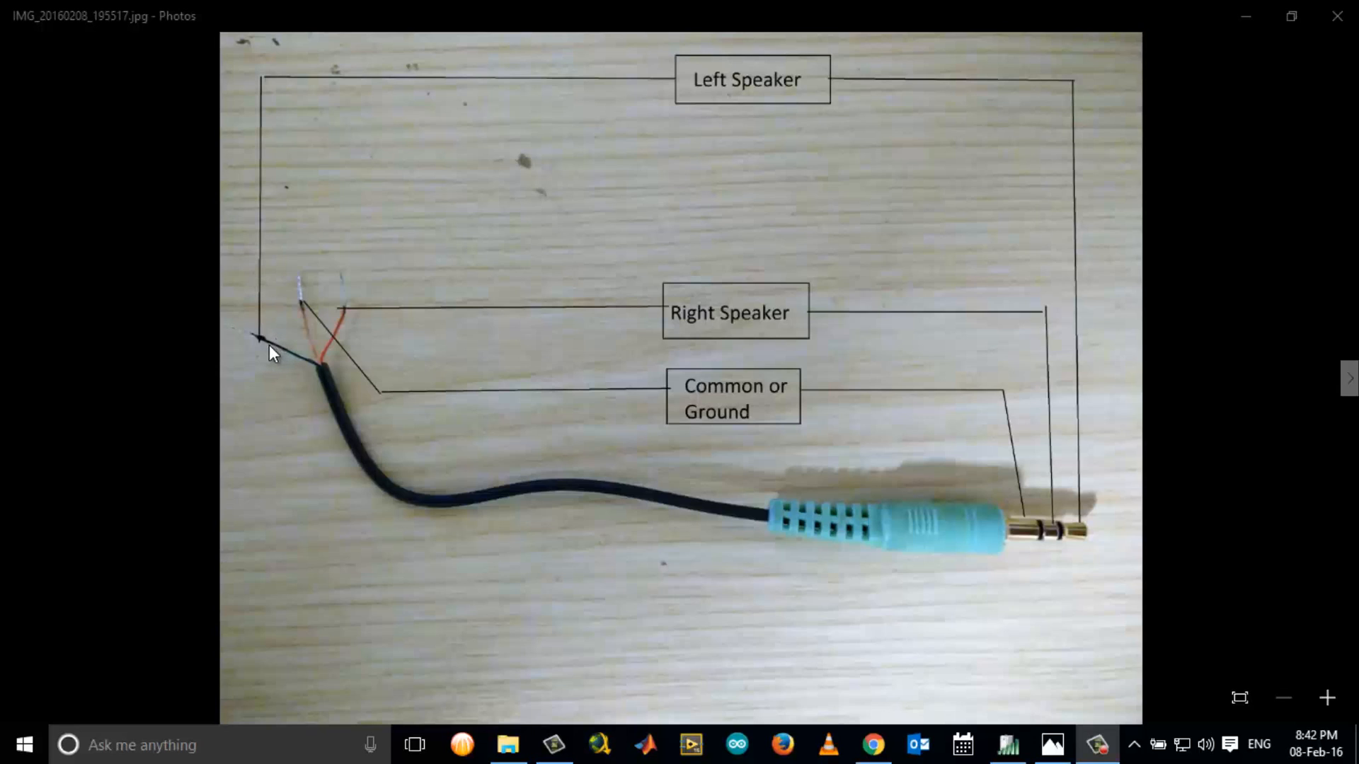
mouse_move(943, 515)
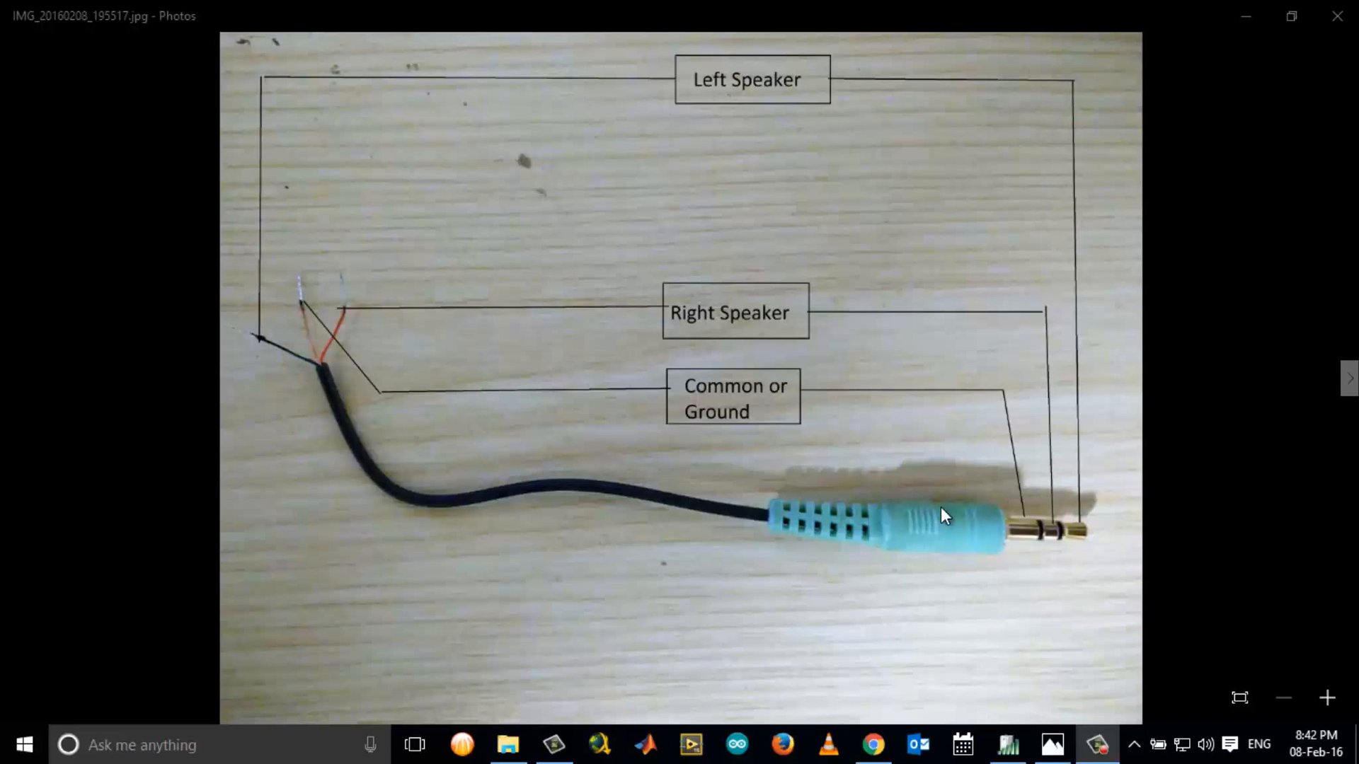
mouse_move(693, 356)
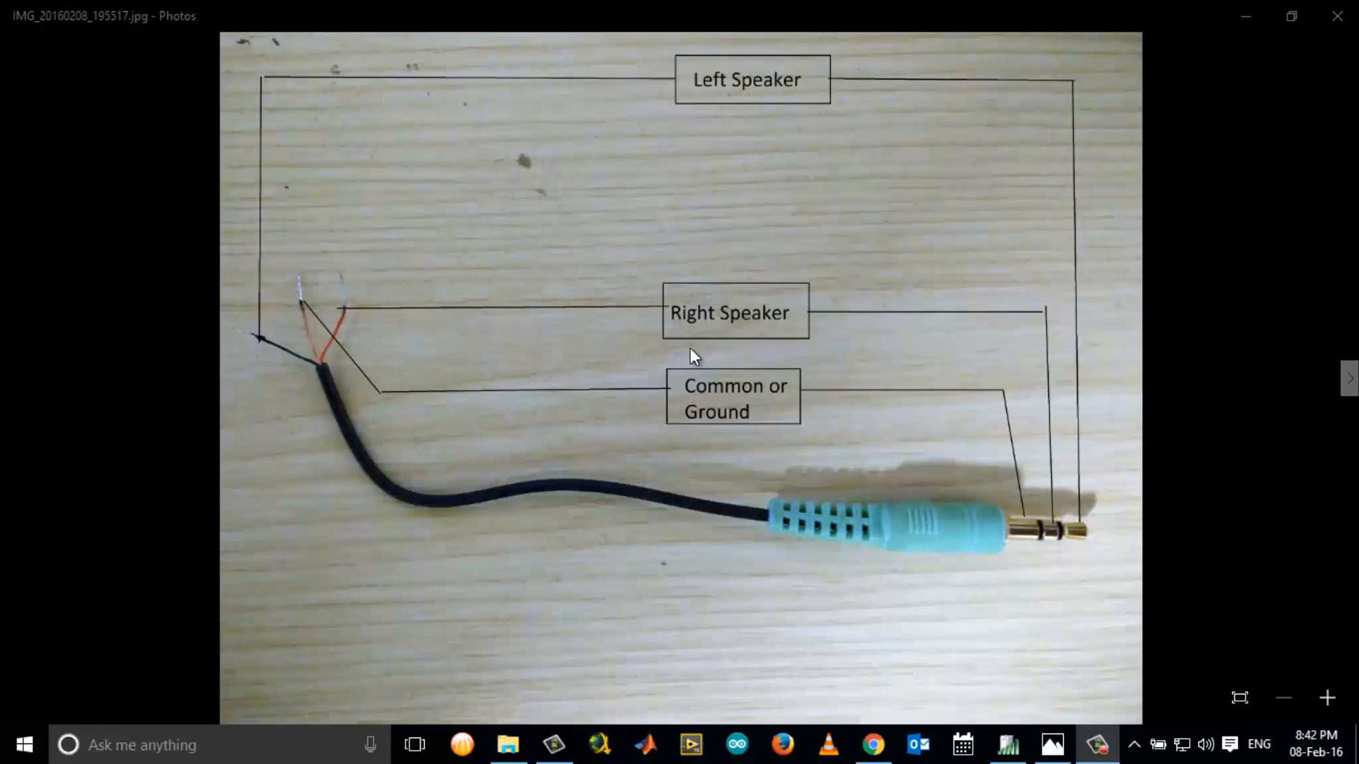
mouse_move(347, 325)
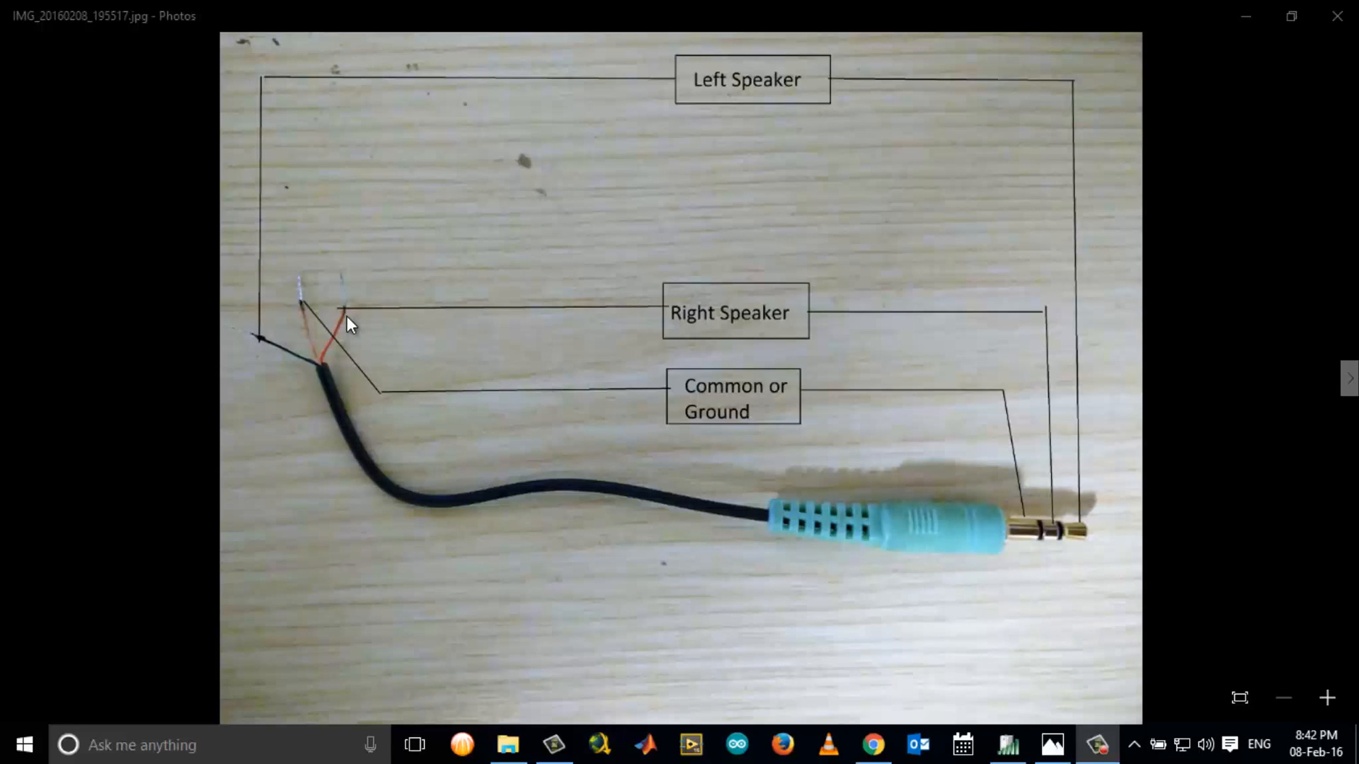
mouse_move(1036, 544)
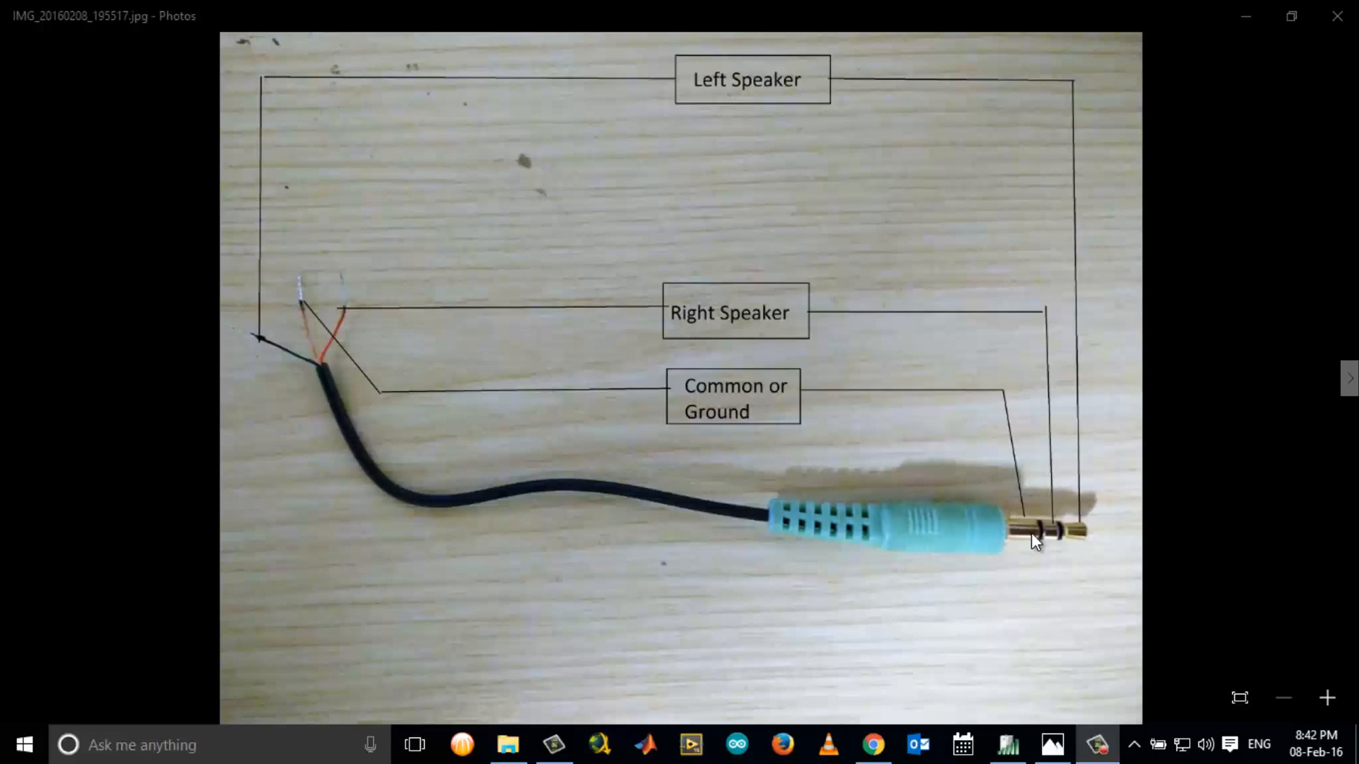
mouse_move(964, 385)
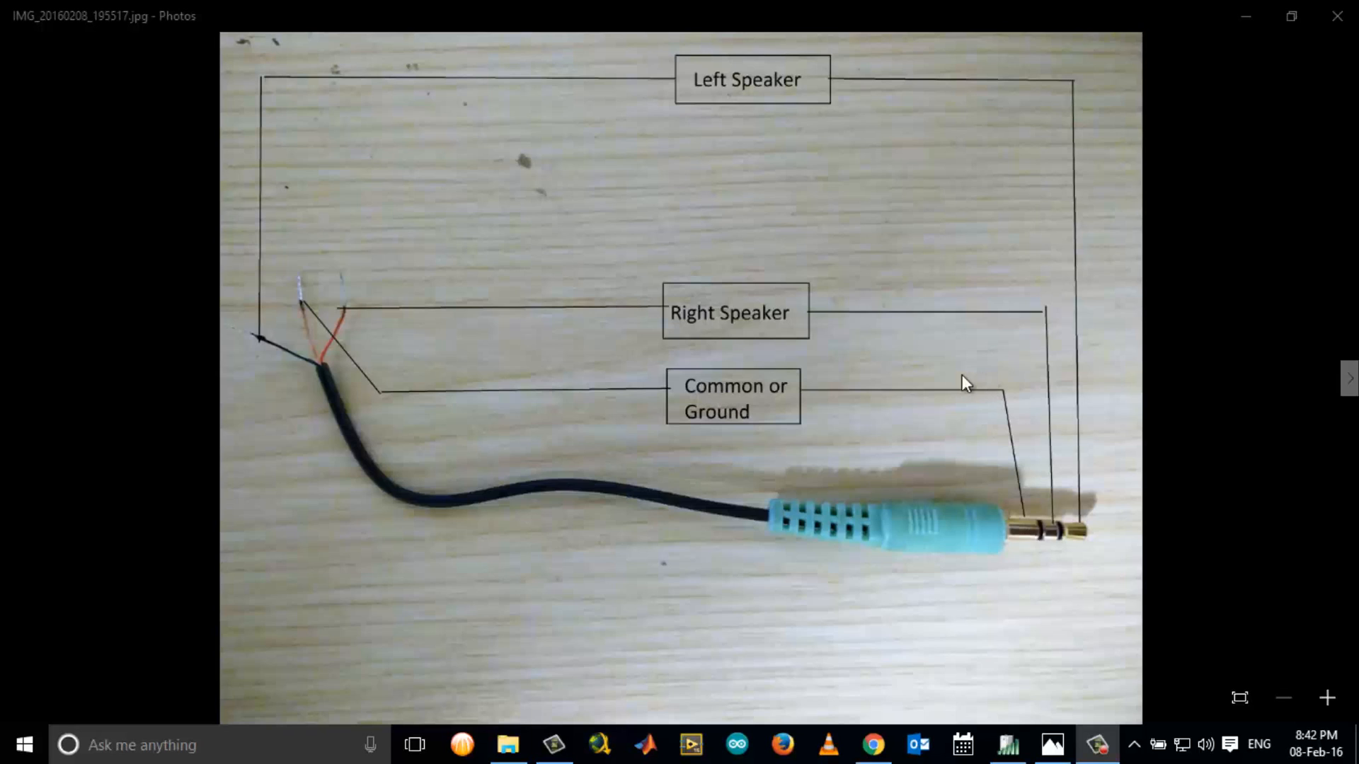
mouse_move(306, 337)
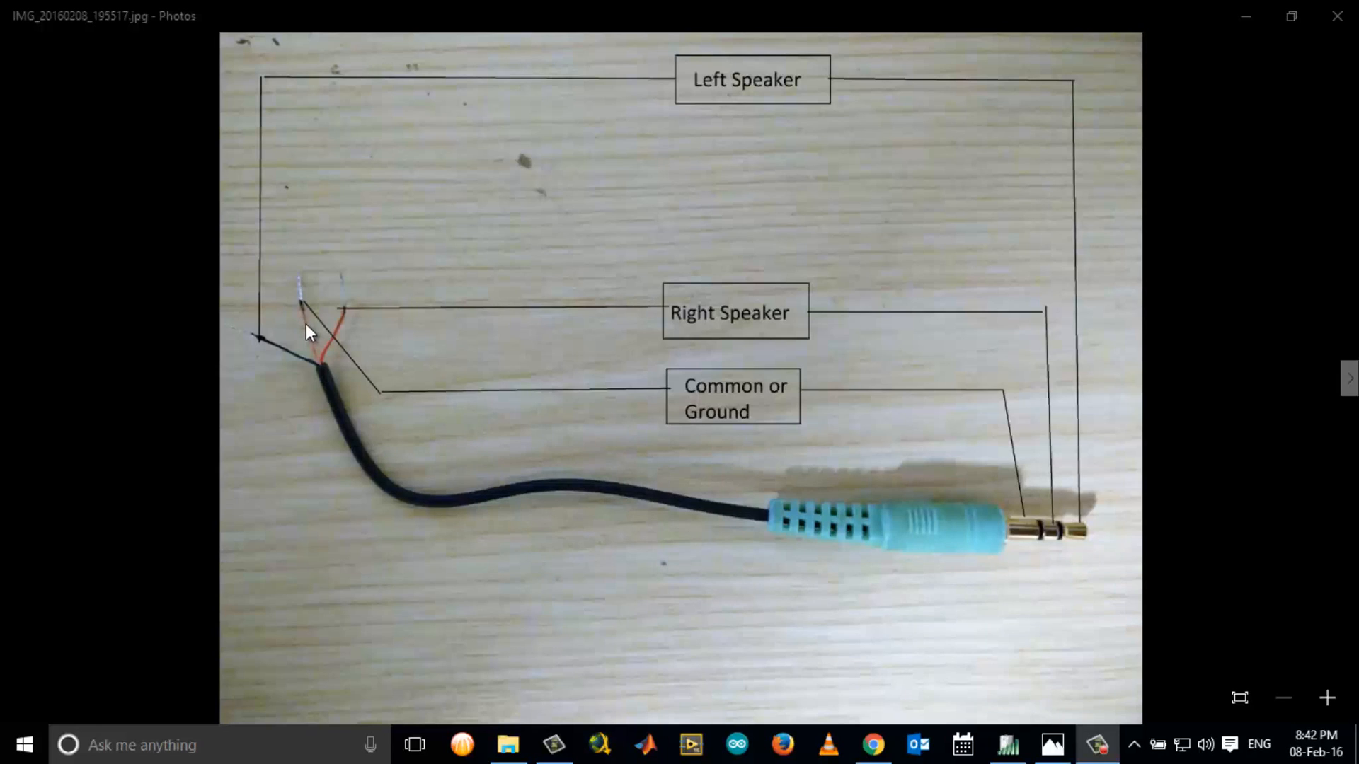
mouse_move(562, 370)
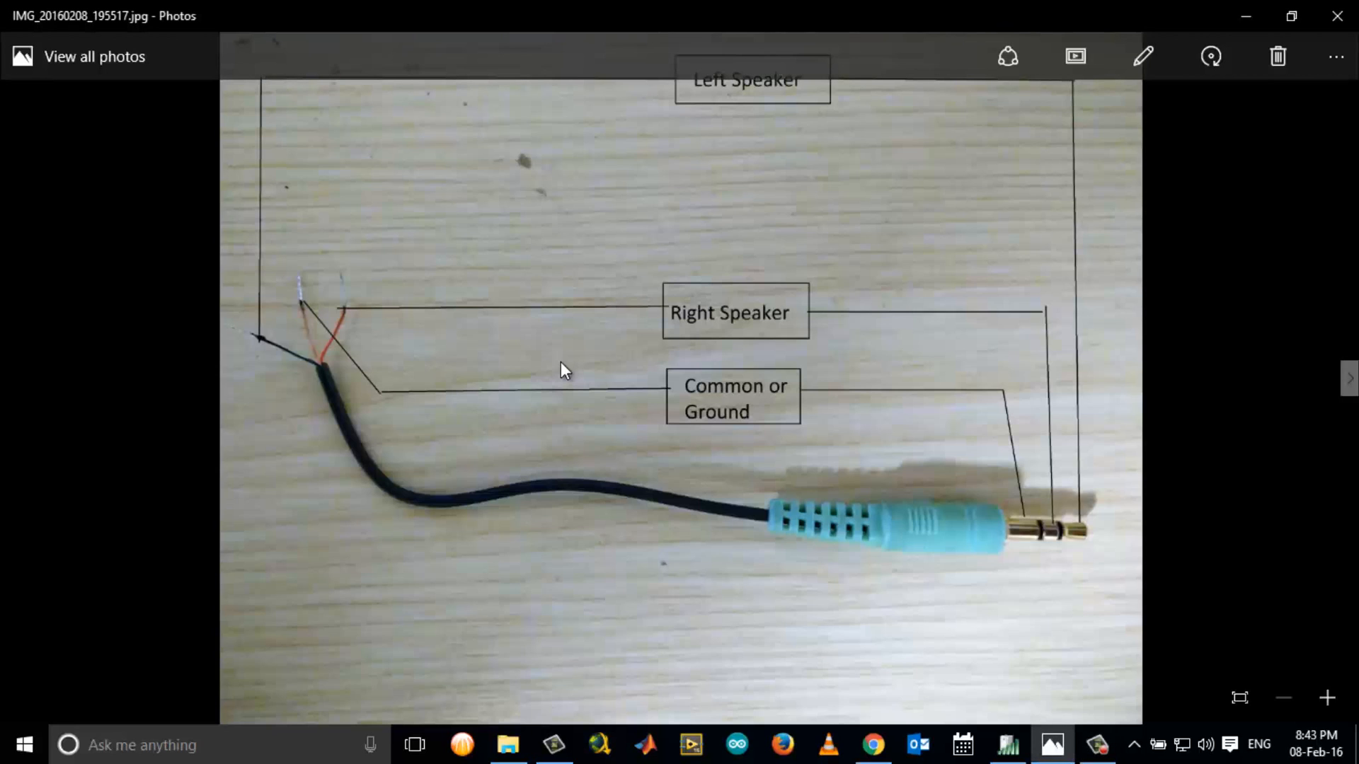
Step: Advance through the annotated USB power pins photo to the spliced headphone-cable photo IMG_20160208_200909.jpg
left_click(1349, 378)
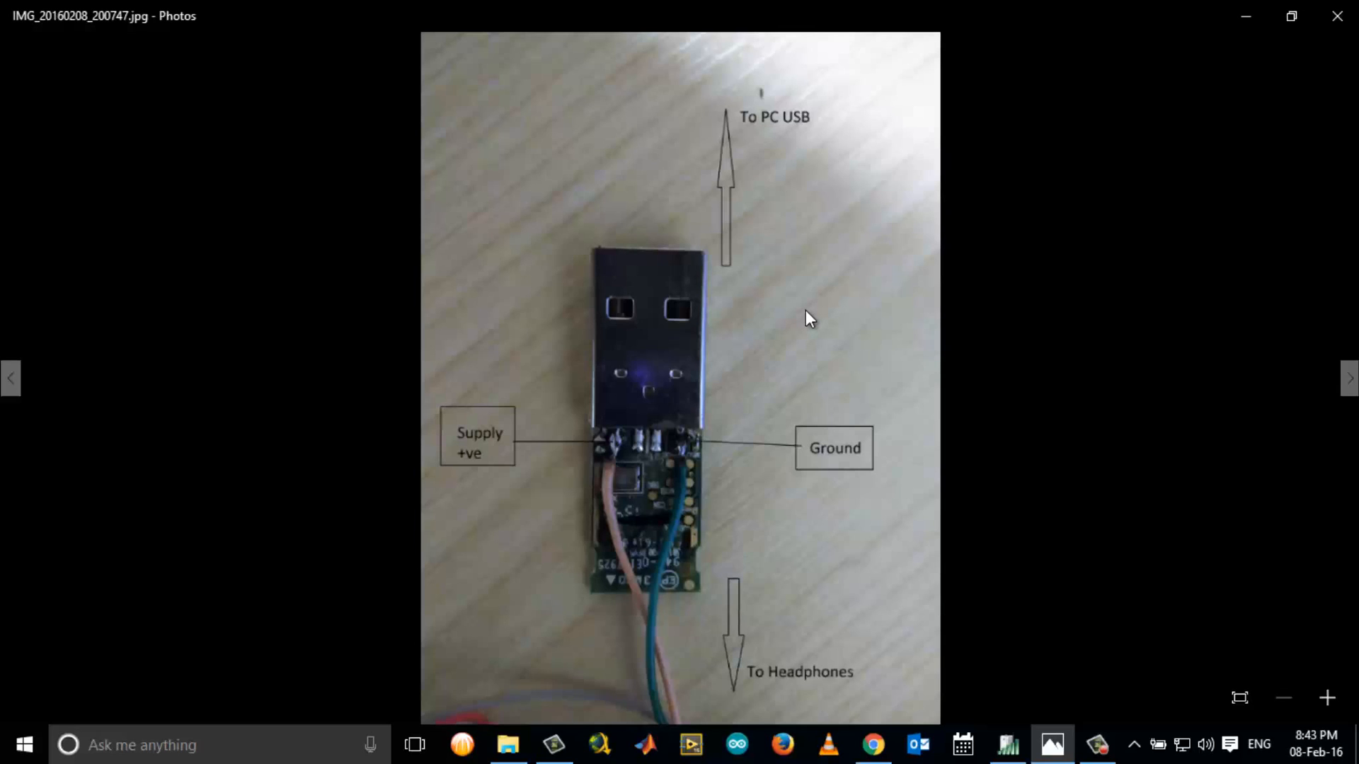
mouse_move(798, 316)
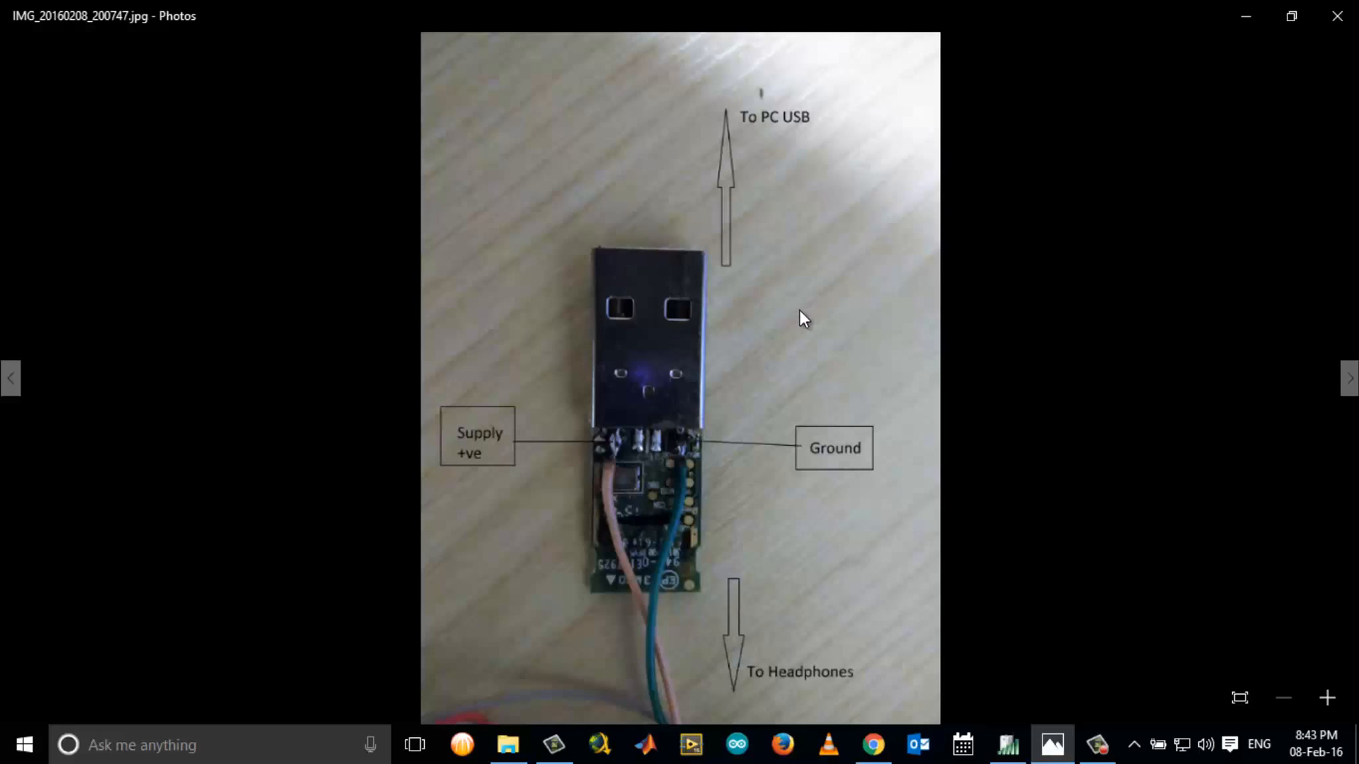
mouse_move(742, 319)
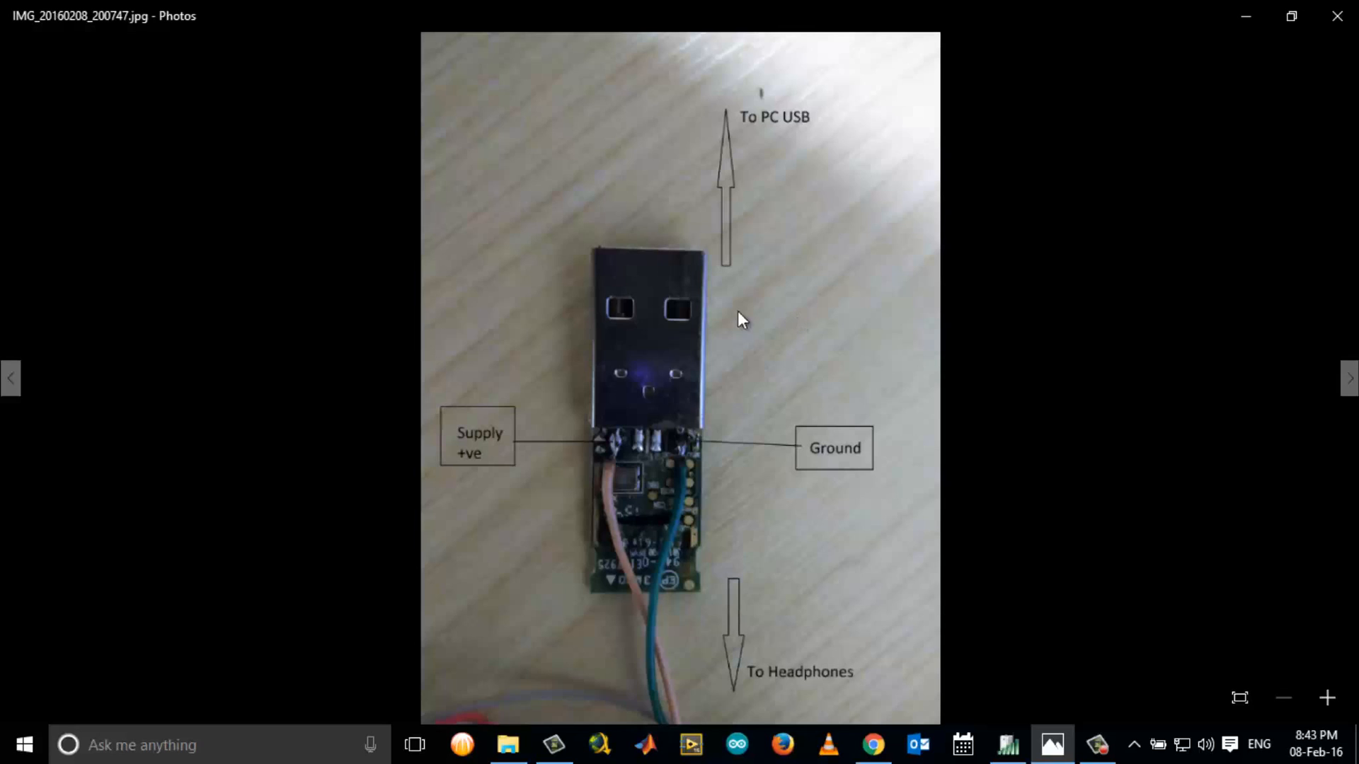
mouse_move(641, 380)
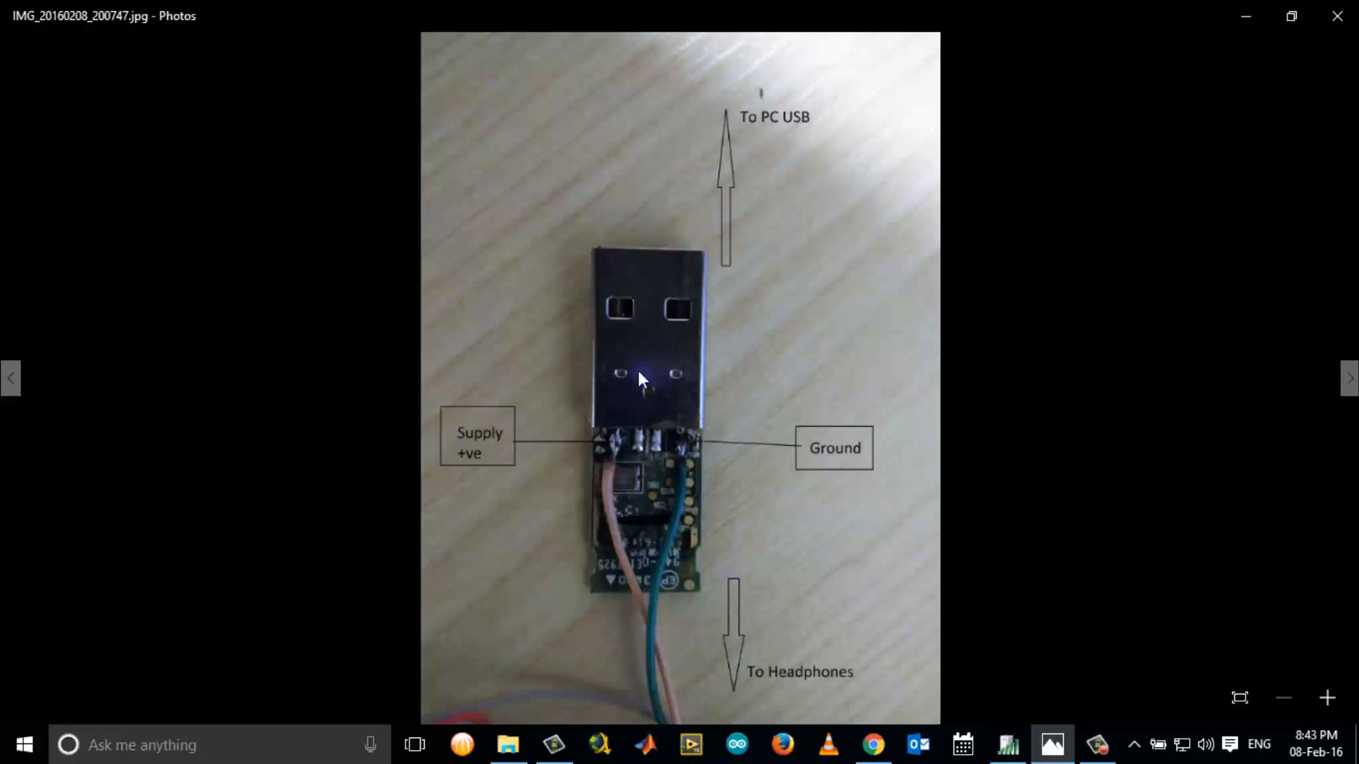
mouse_move(699, 481)
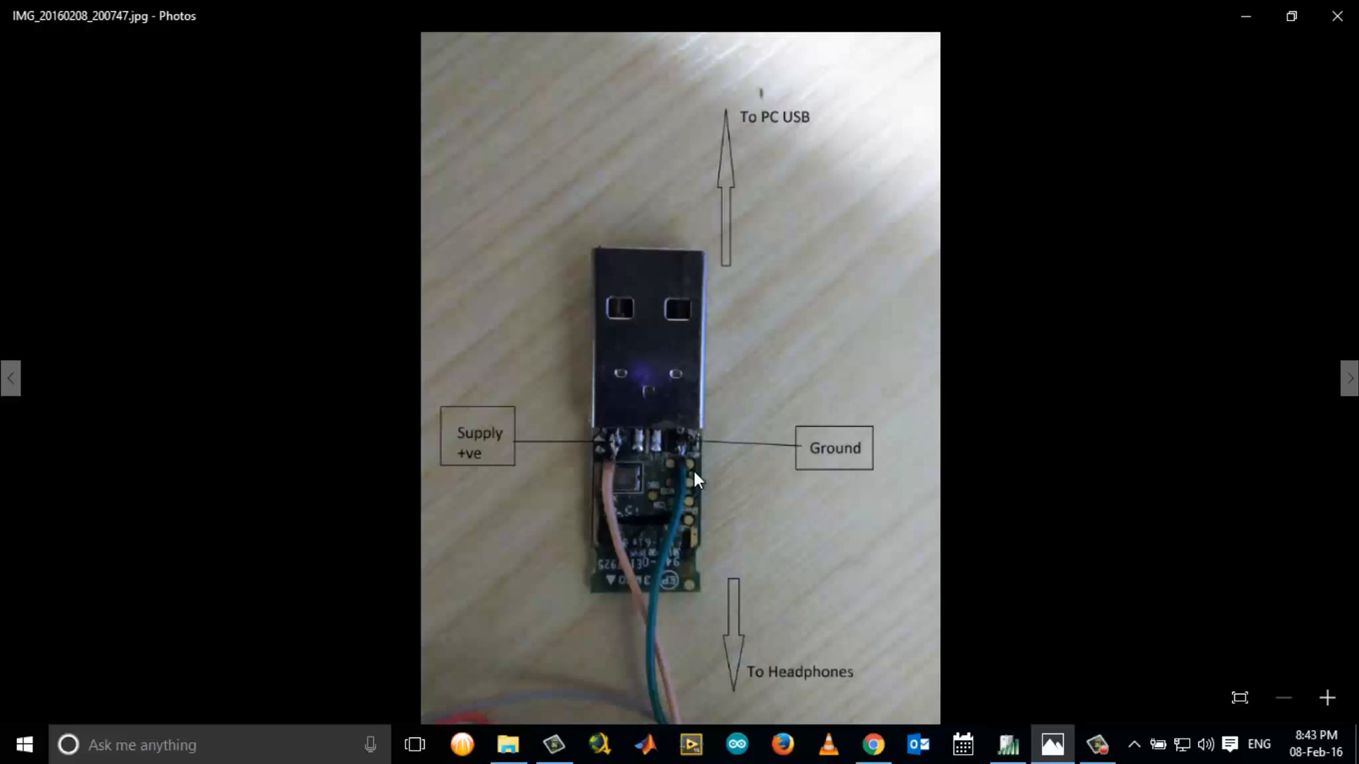
mouse_move(589, 561)
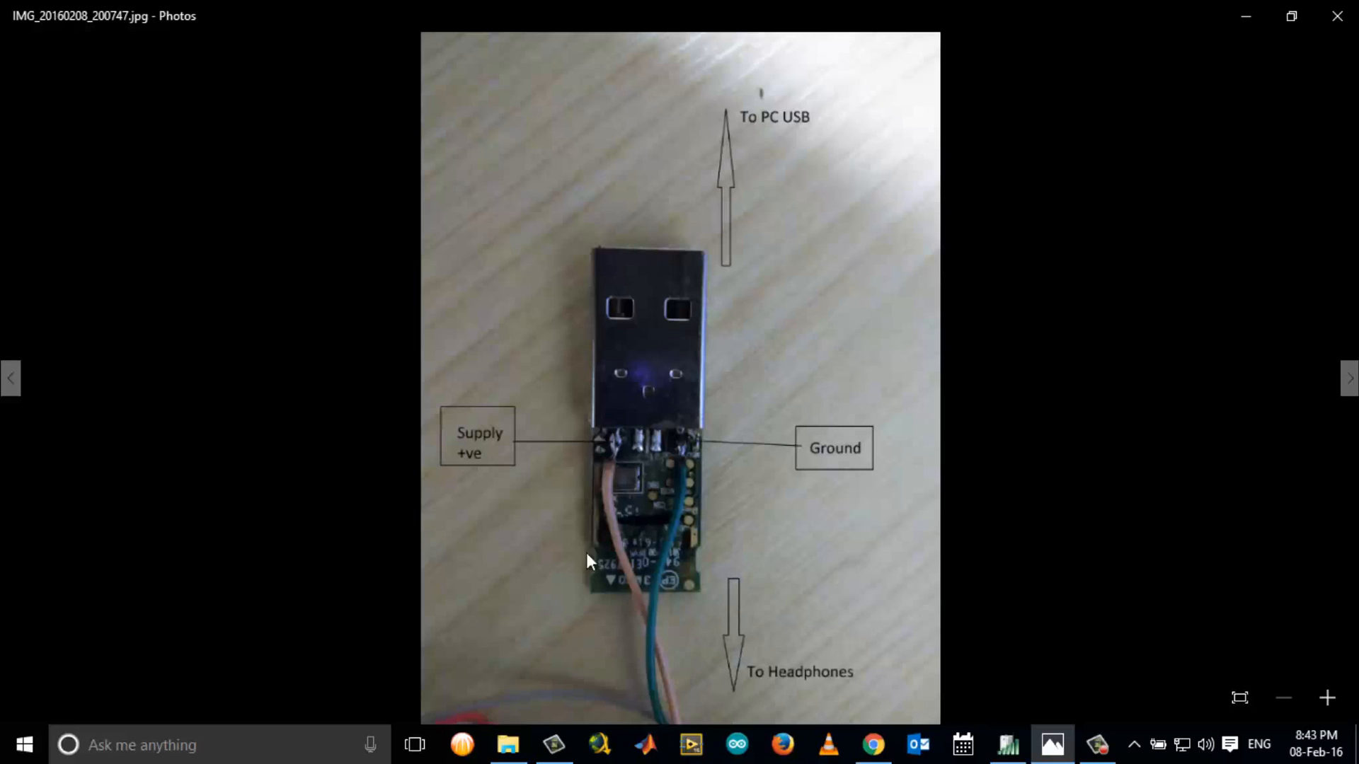
mouse_move(619, 451)
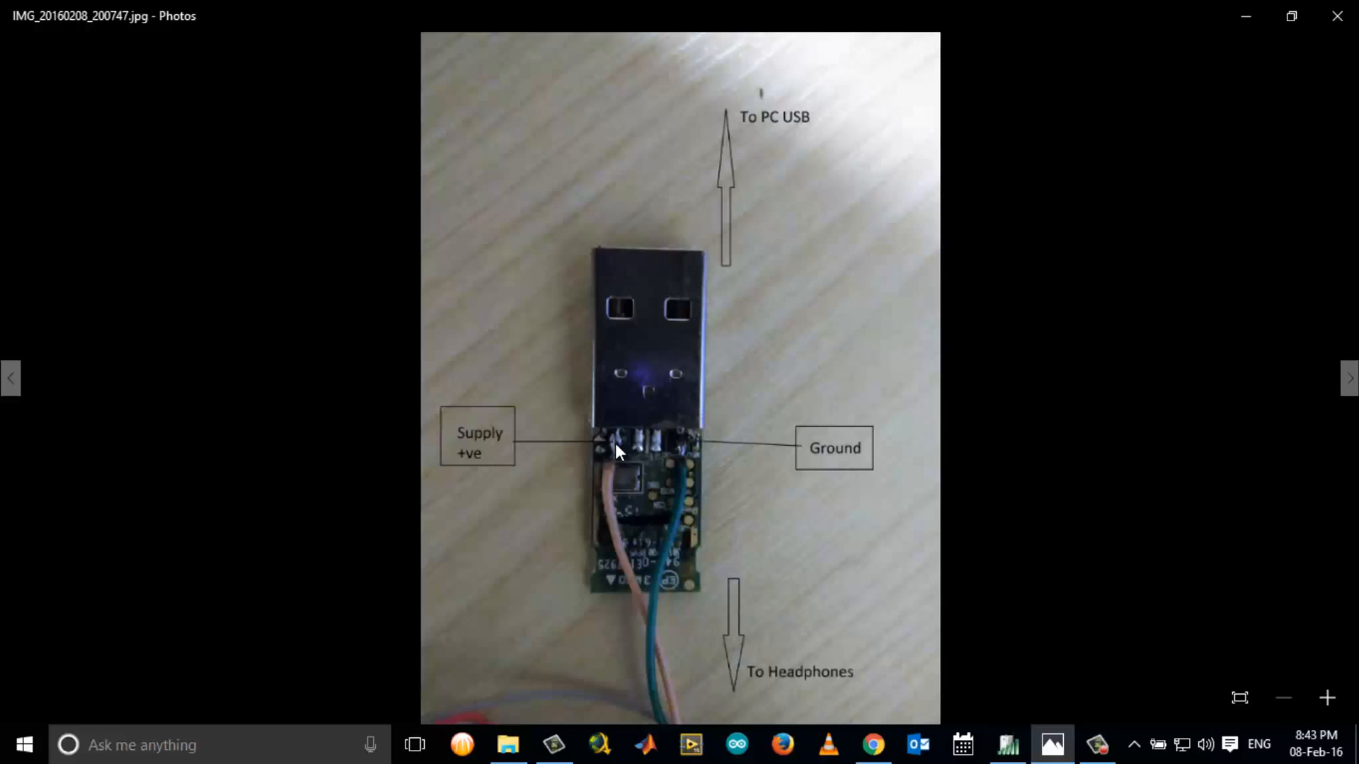
mouse_move(709, 462)
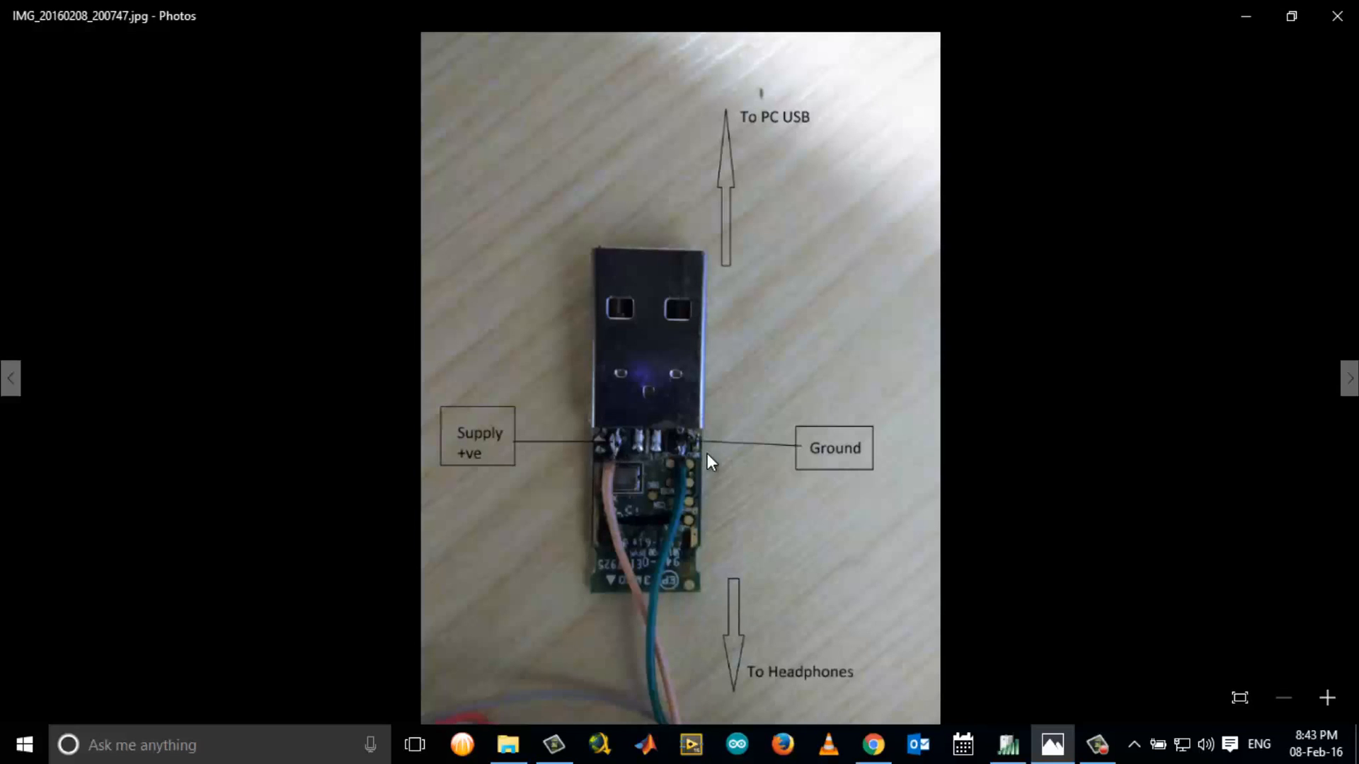
mouse_move(618, 449)
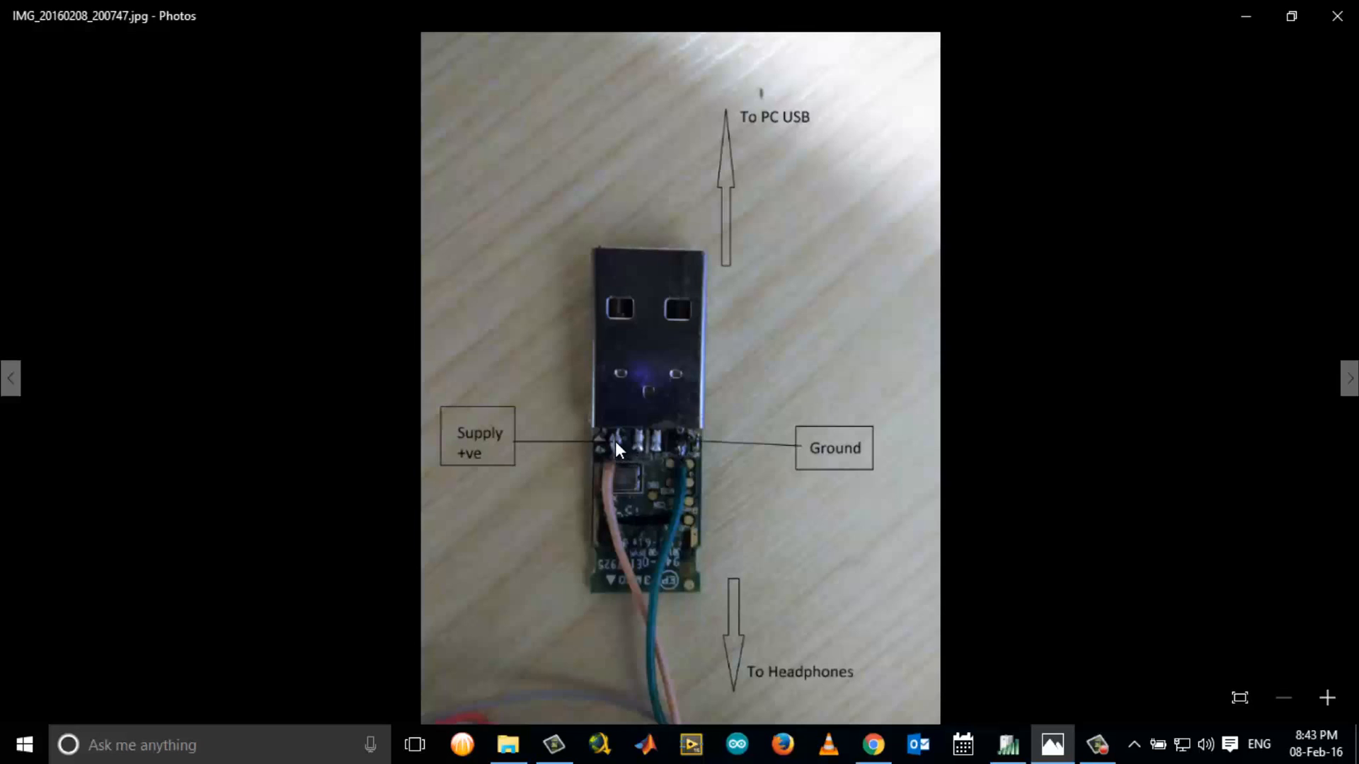
mouse_move(685, 455)
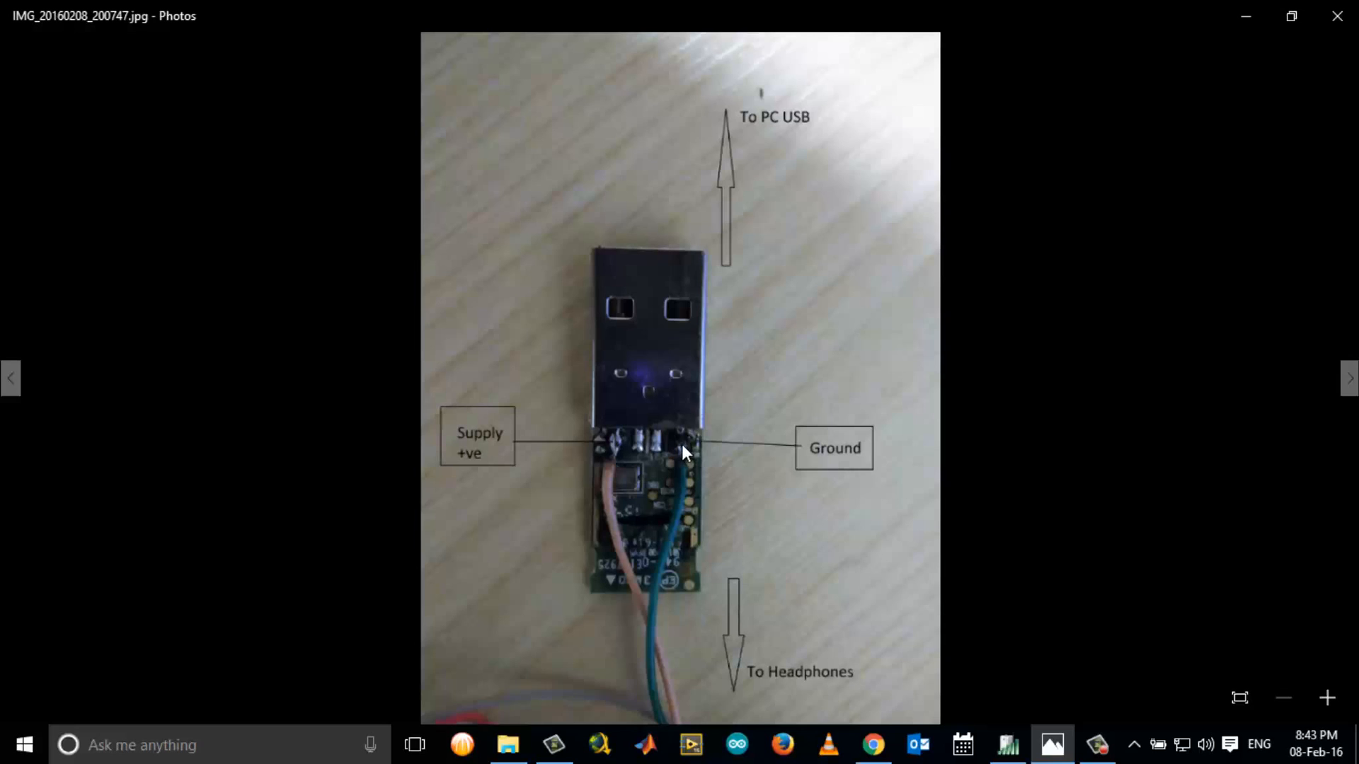
mouse_move(663, 632)
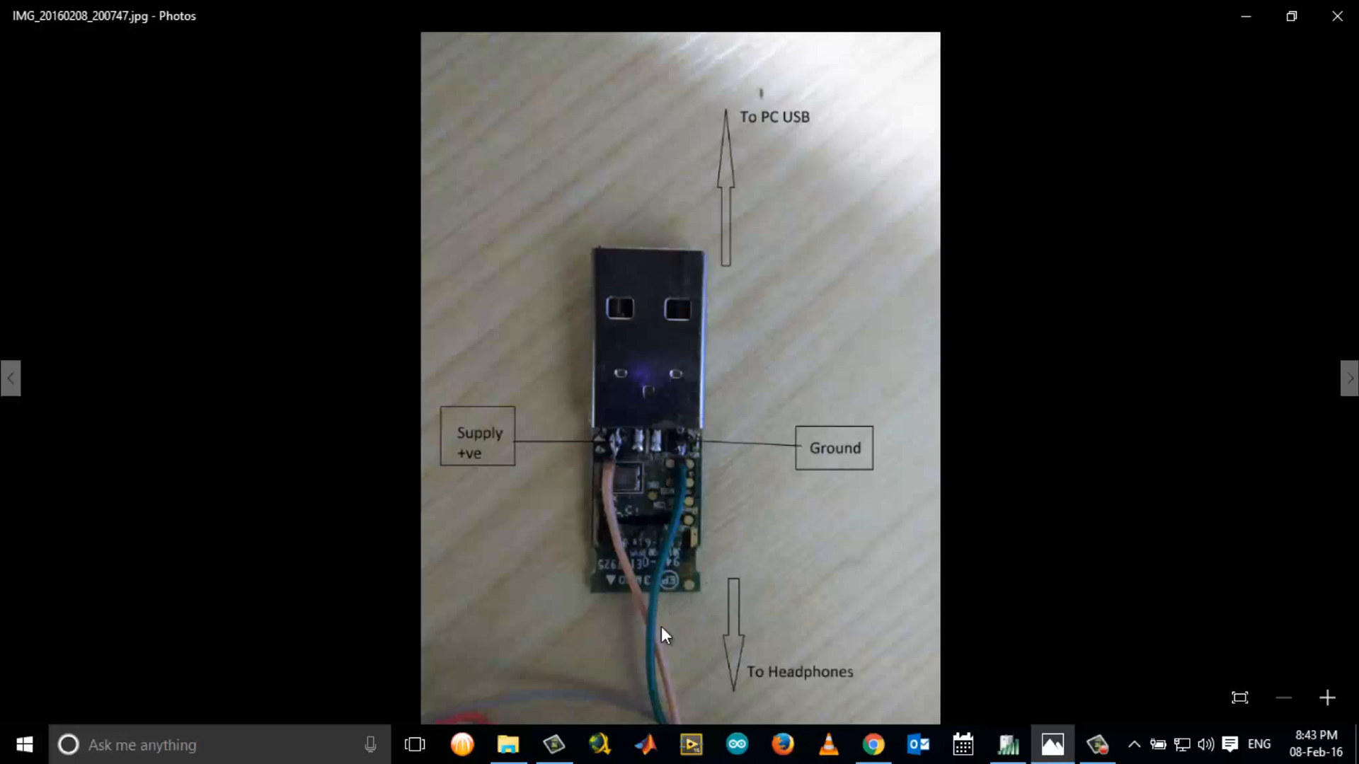
mouse_move(774, 289)
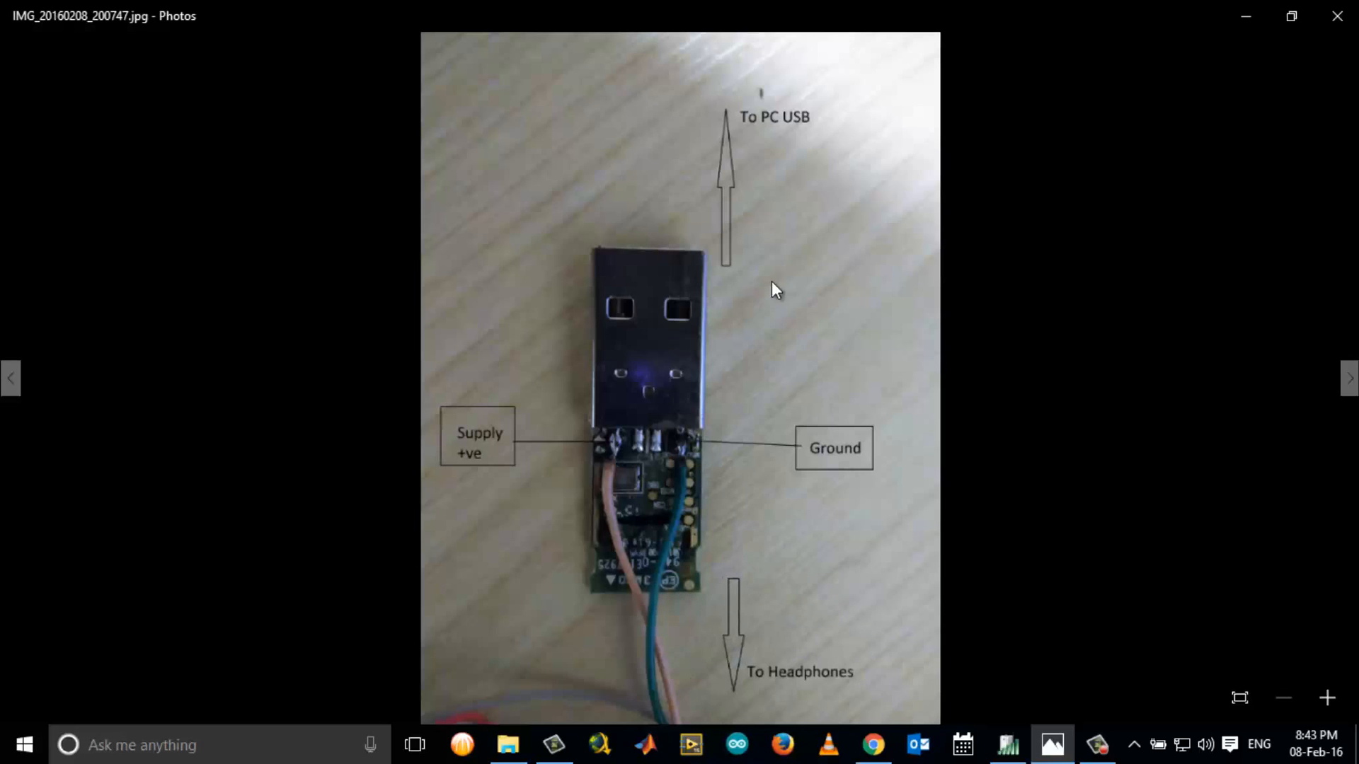
mouse_move(812, 339)
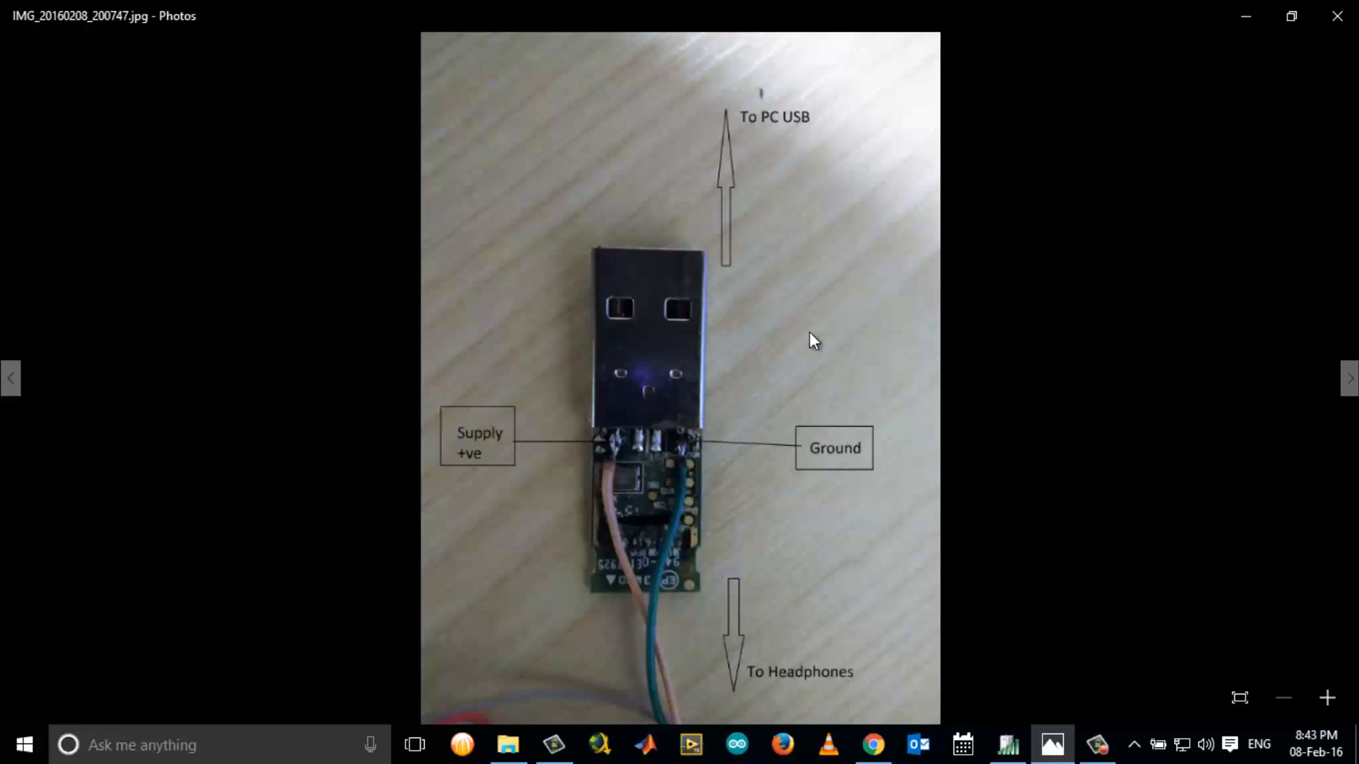
left_click(1349, 378)
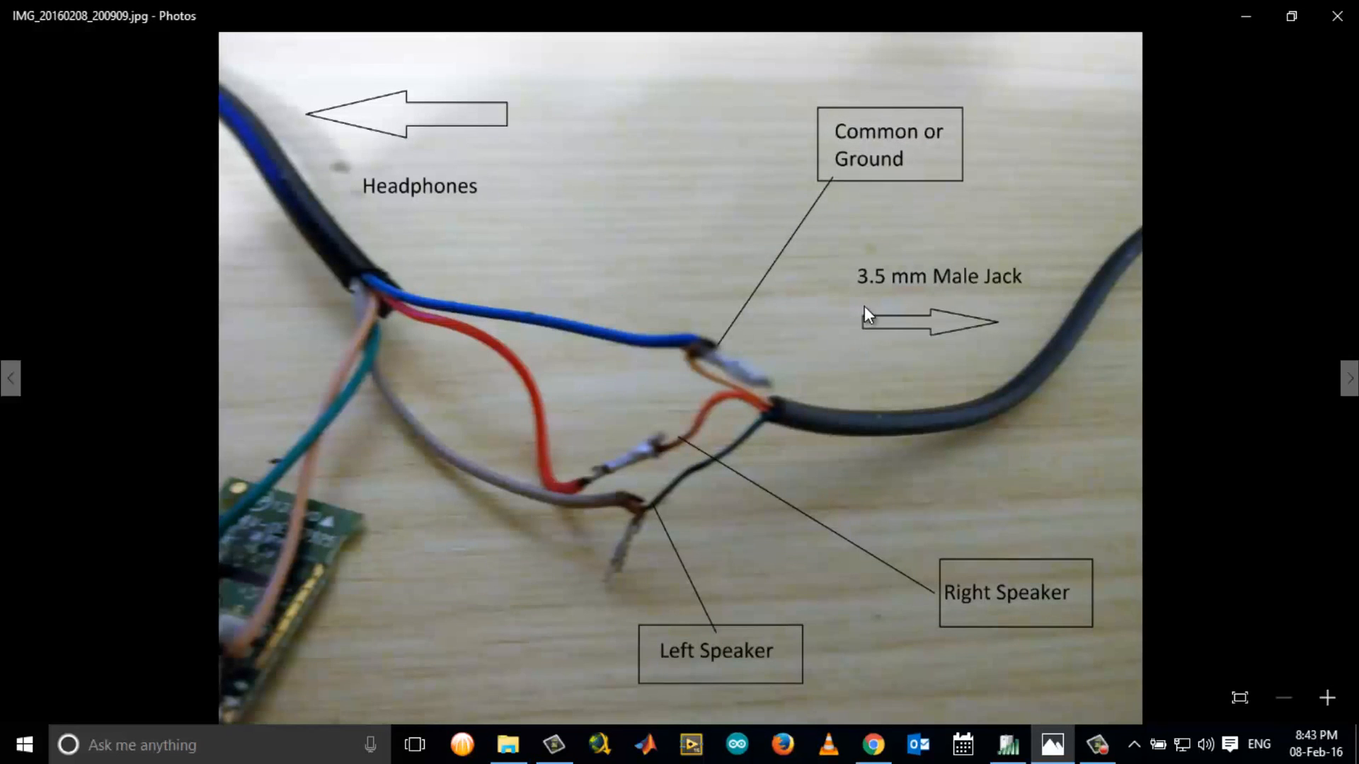
mouse_move(661, 332)
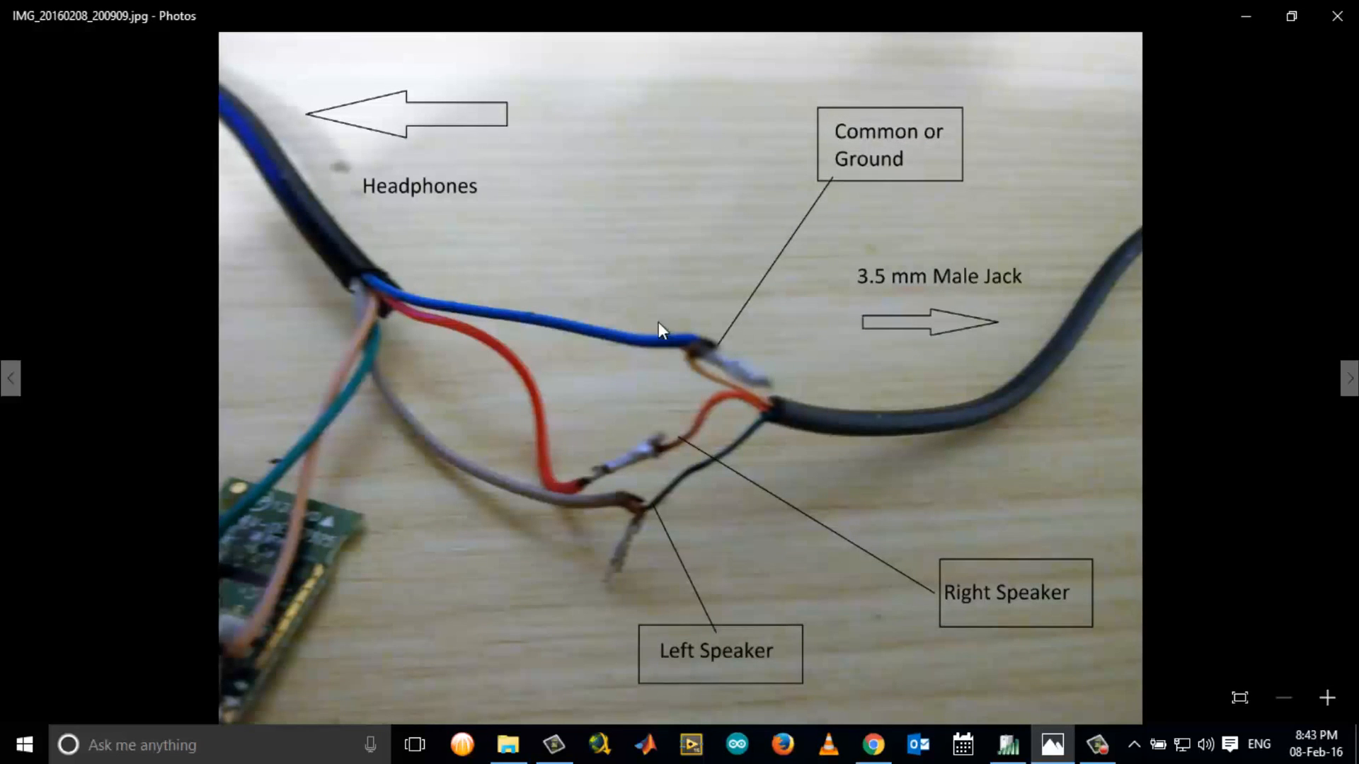
mouse_move(922, 424)
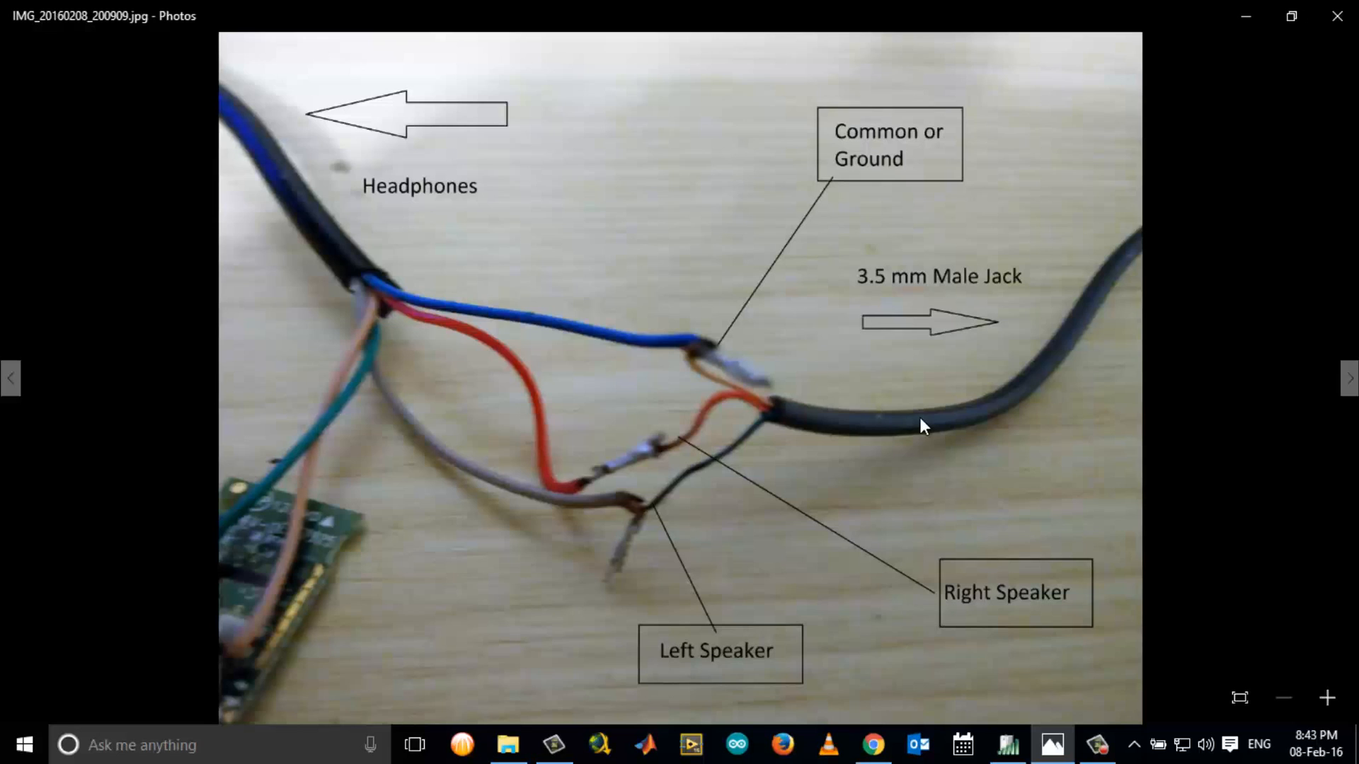
mouse_move(728, 384)
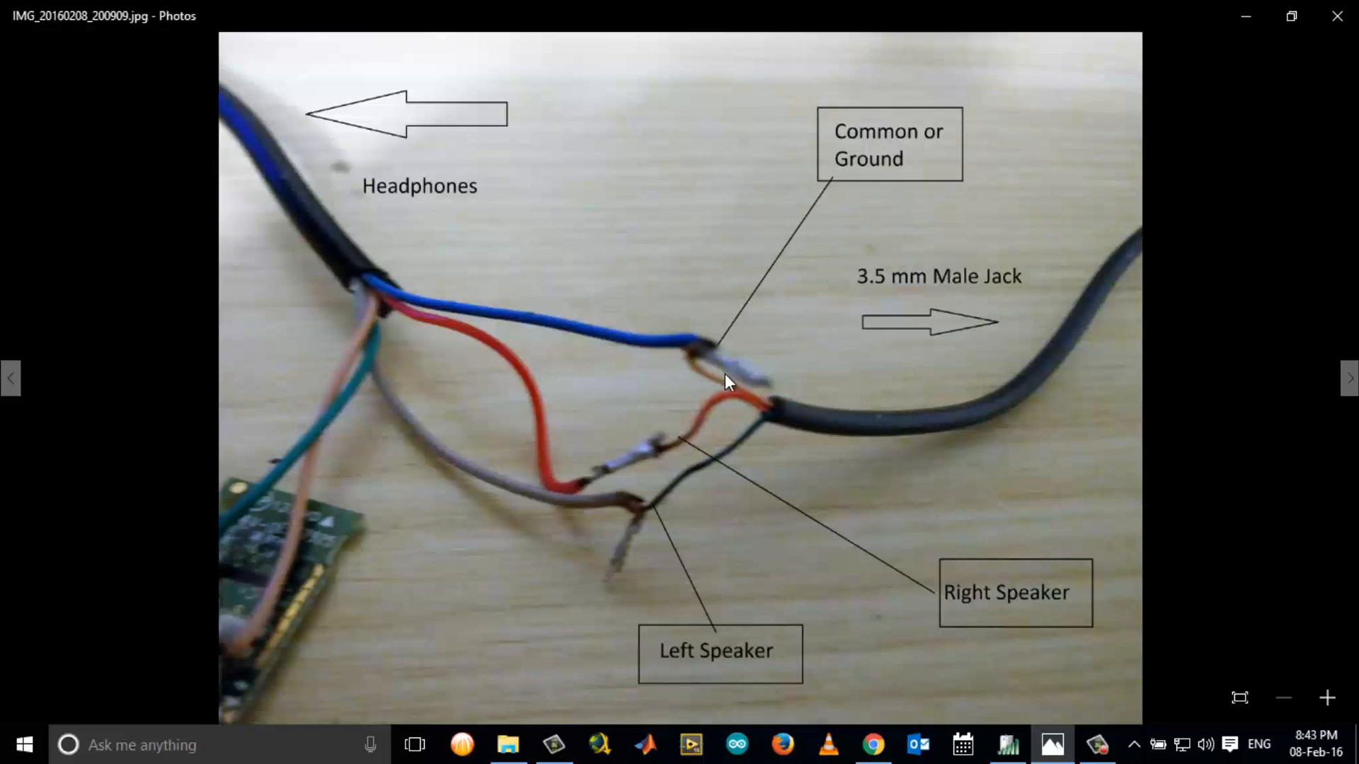
mouse_move(692, 350)
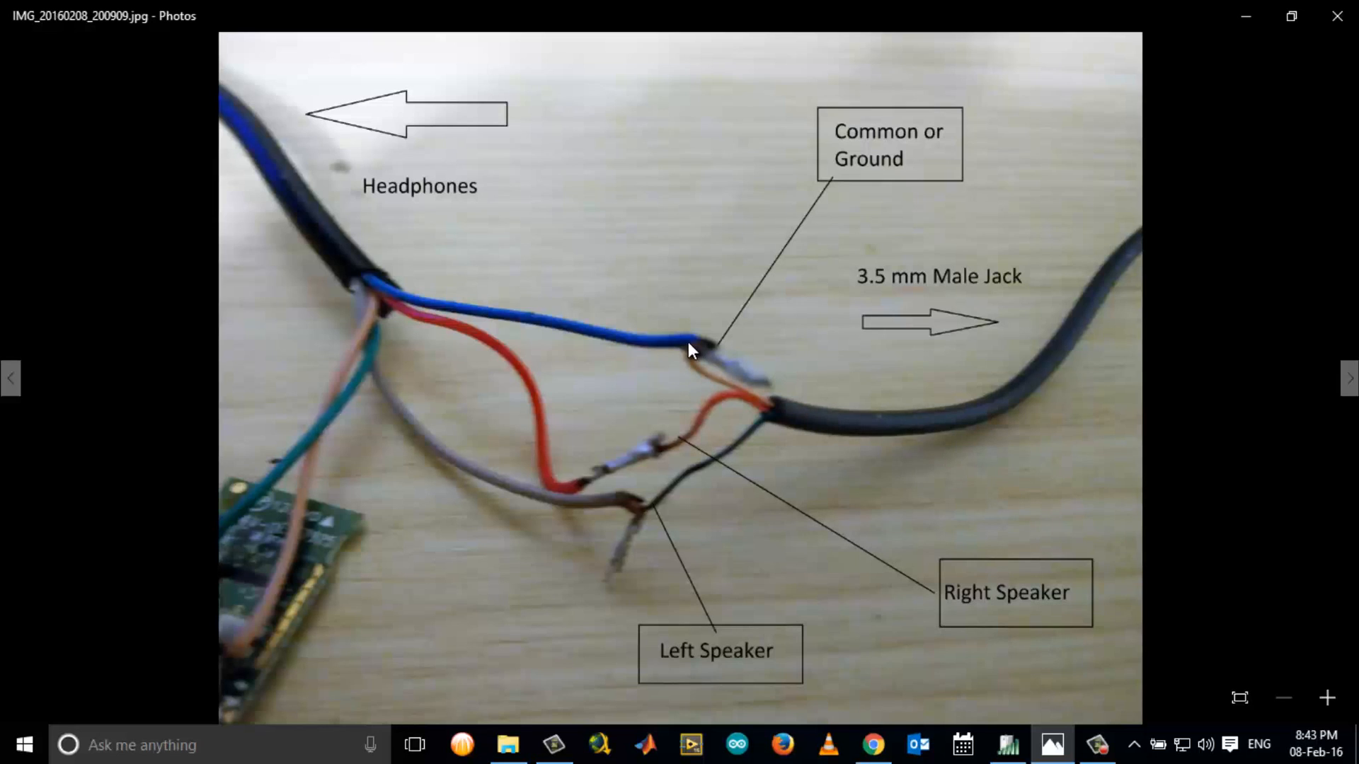
mouse_move(571, 339)
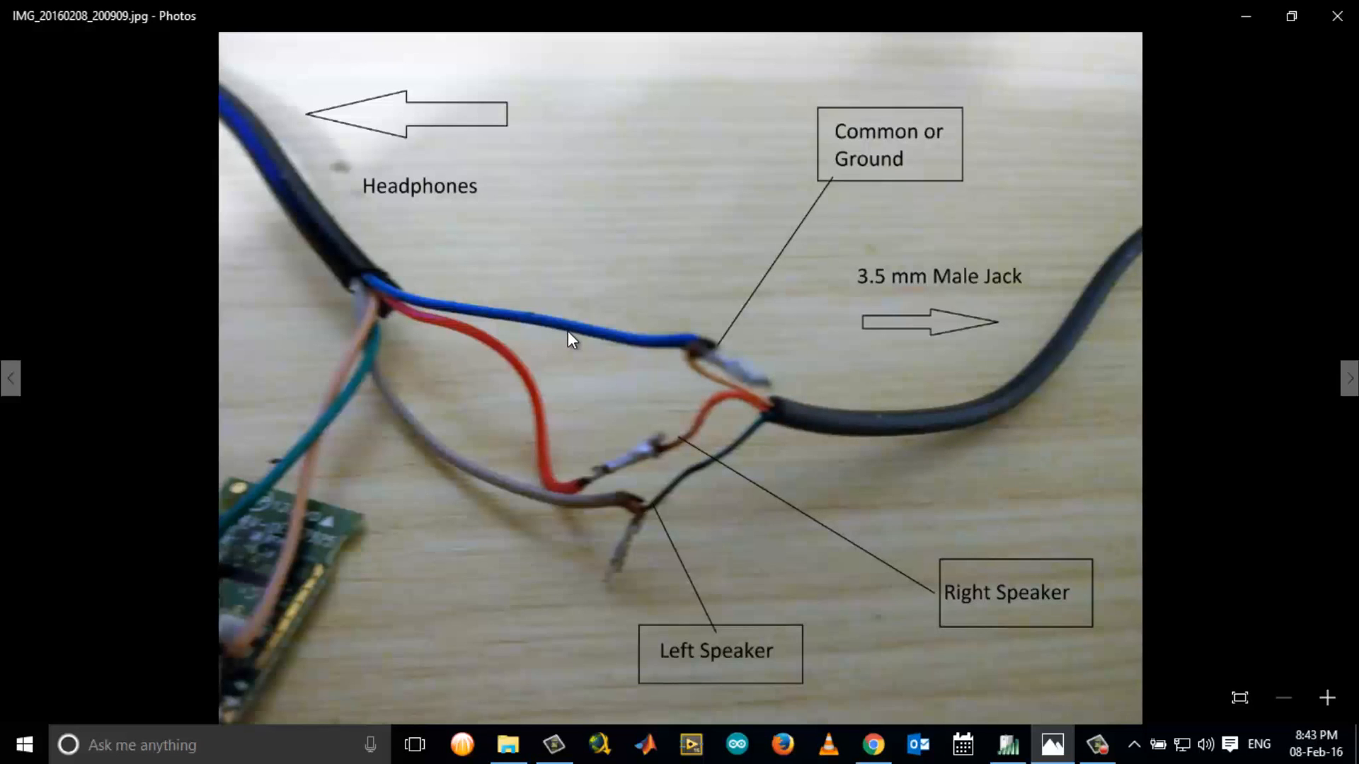
mouse_move(578, 487)
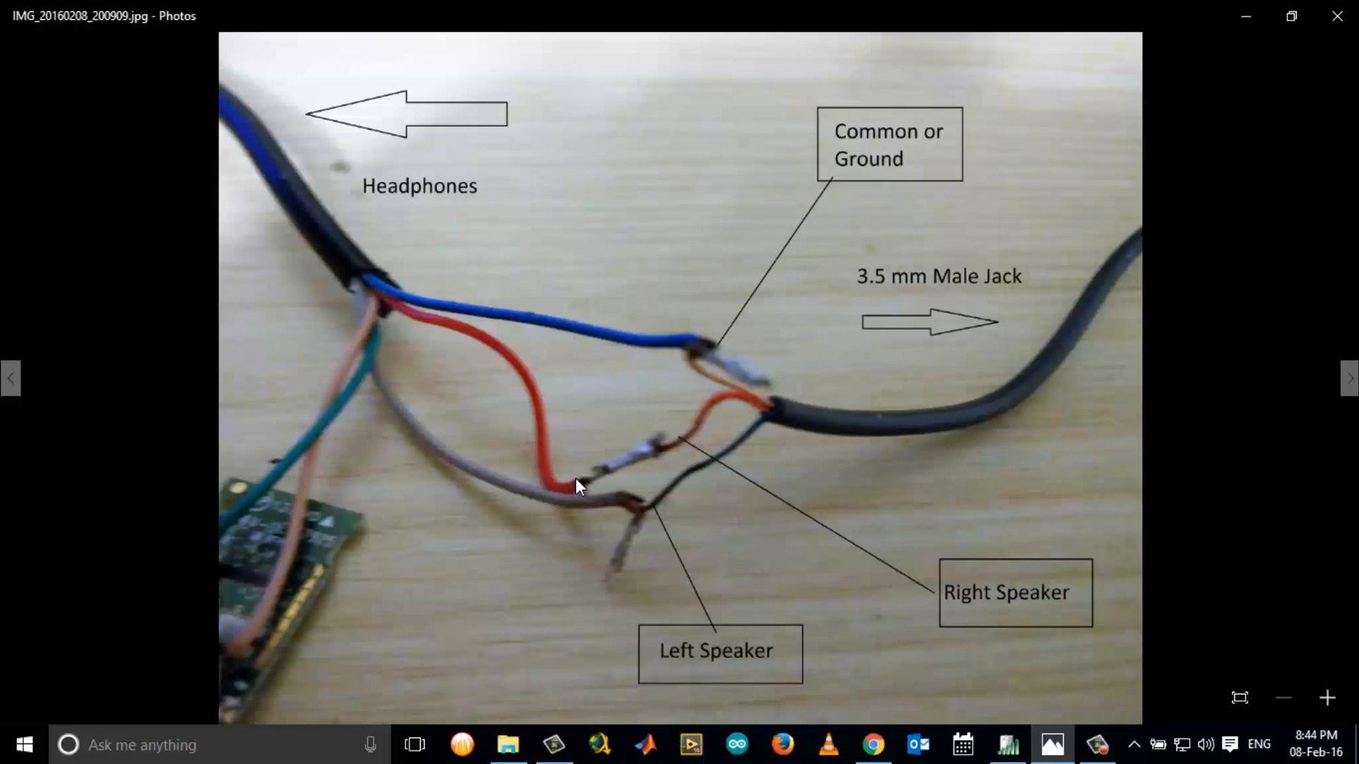
mouse_move(465, 469)
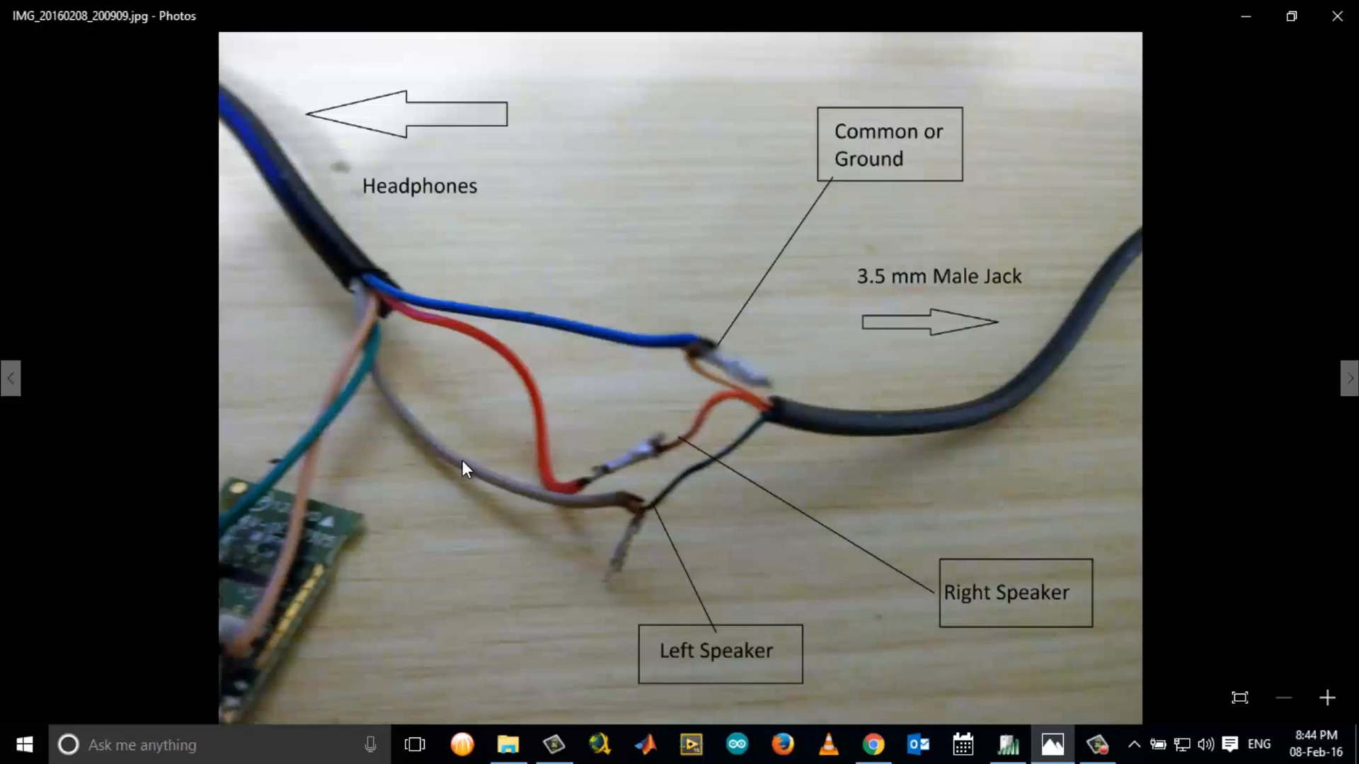
mouse_move(736, 449)
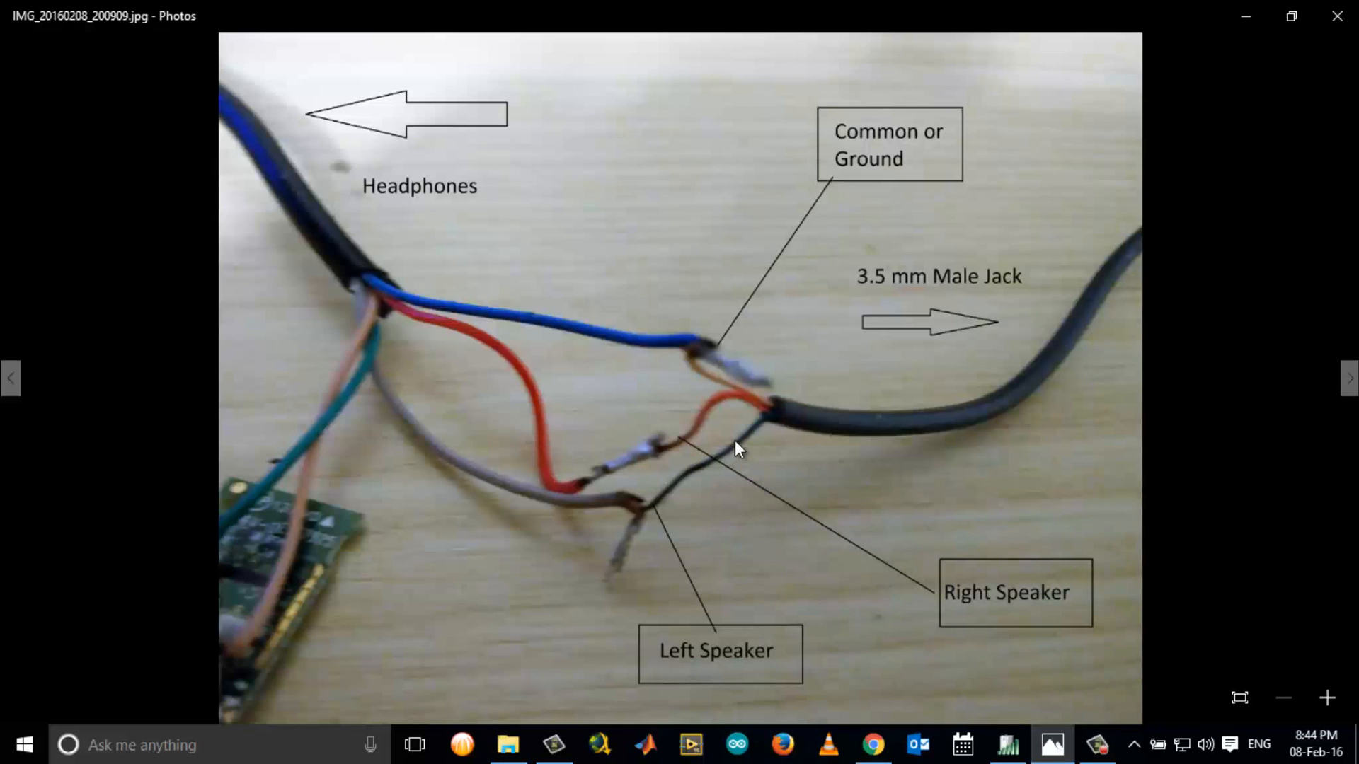
mouse_move(692, 508)
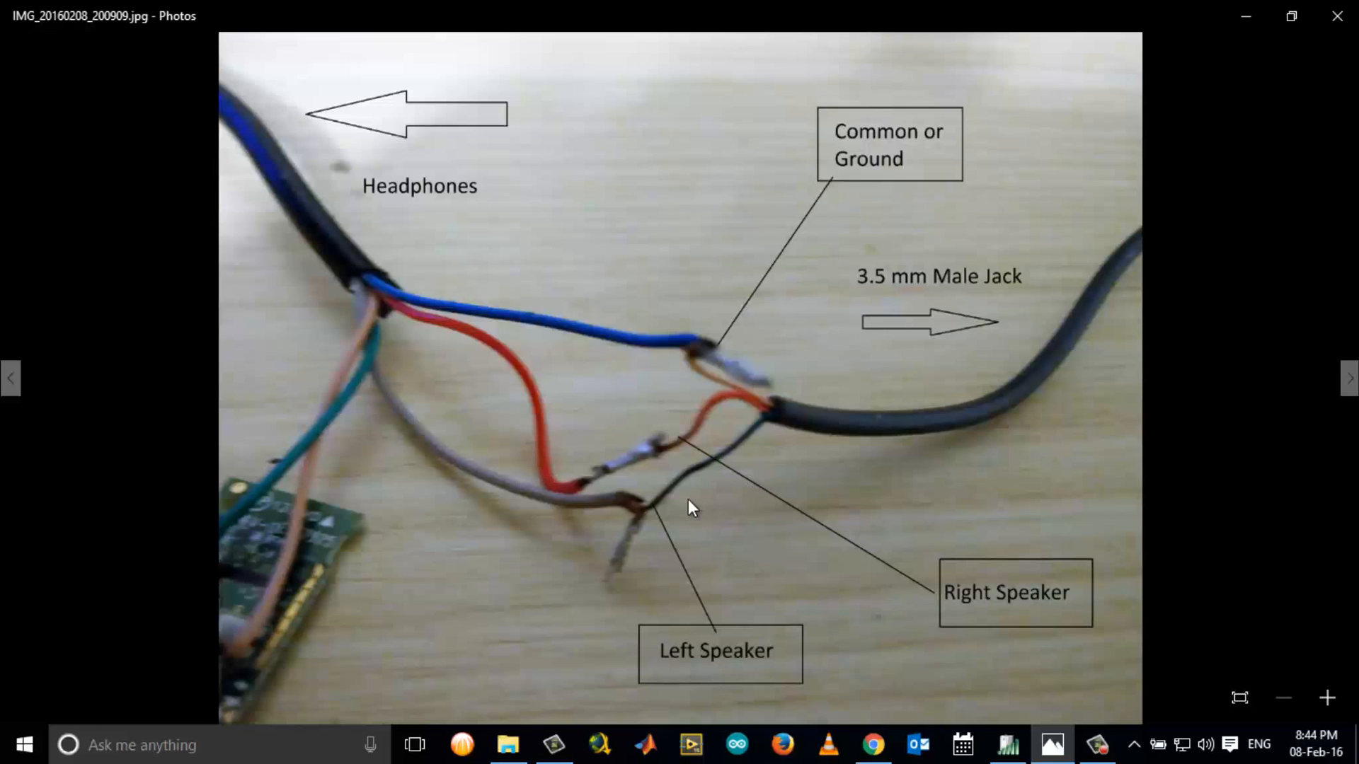
mouse_move(661, 513)
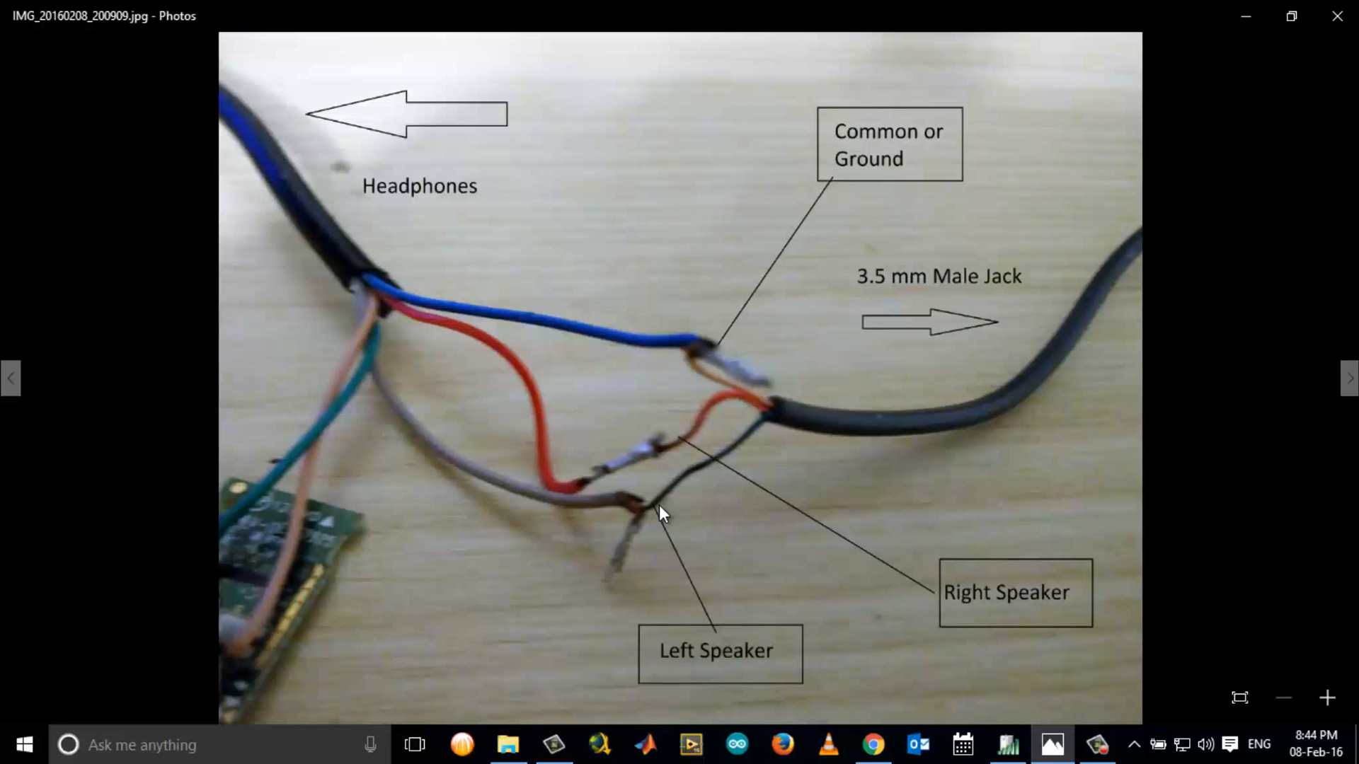